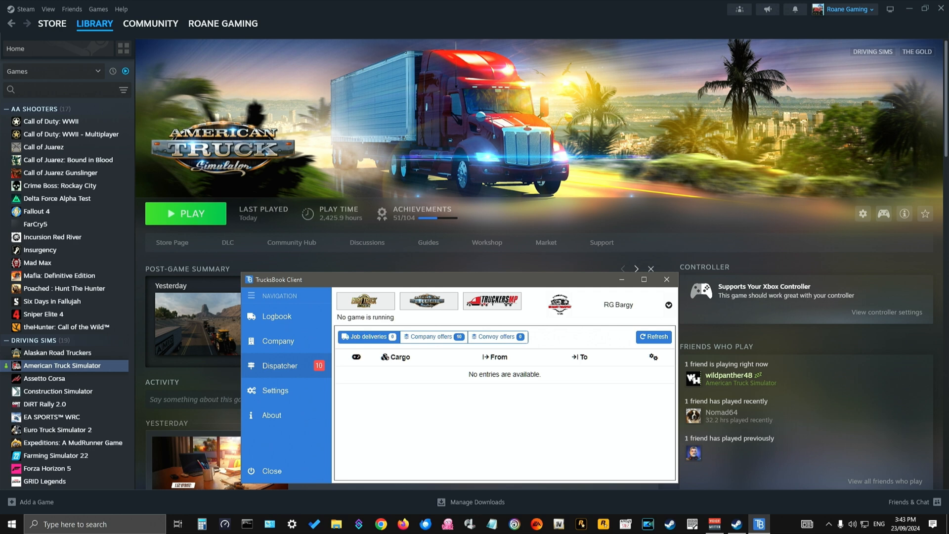
pyautogui.moveTo(524, 390)
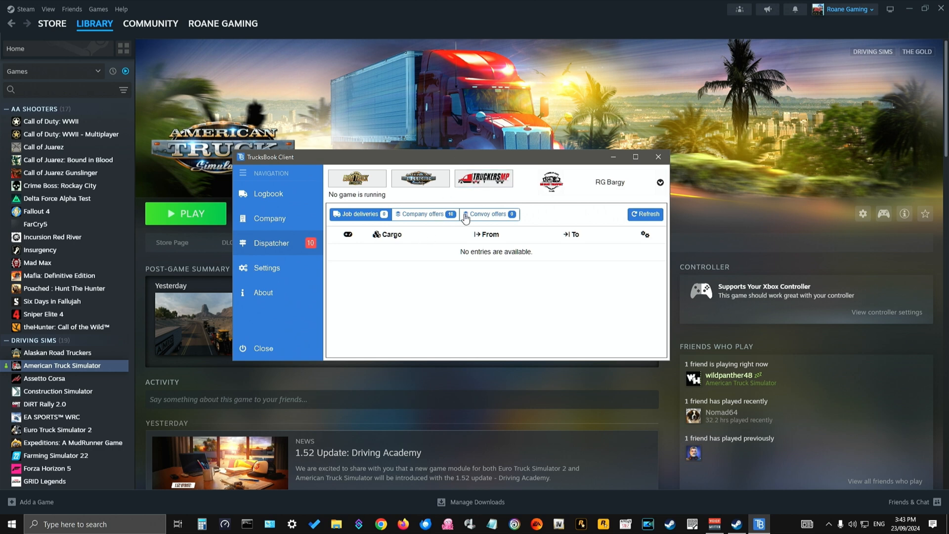
# - Show the Company offers list and scroll to the Cross Country, Long drive offer
pyautogui.click(424, 214)
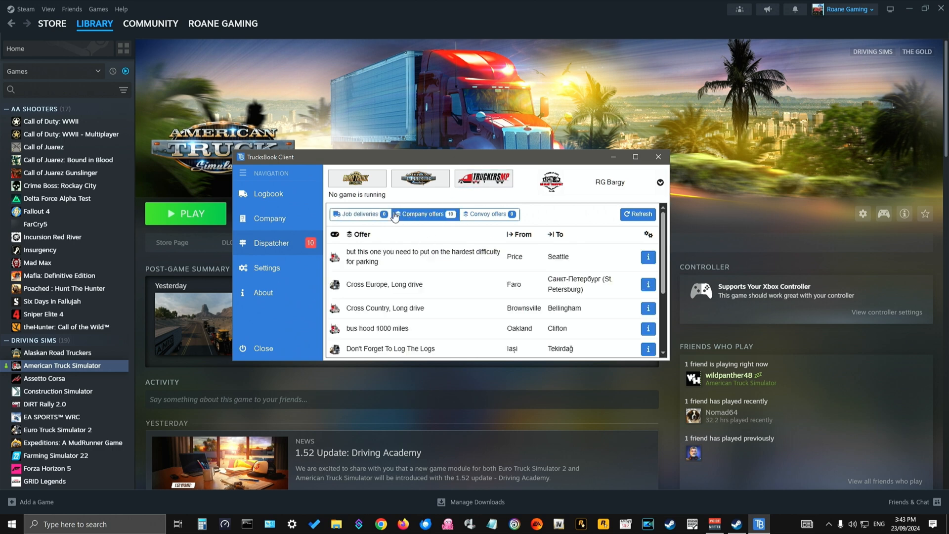
pyautogui.moveTo(453, 267)
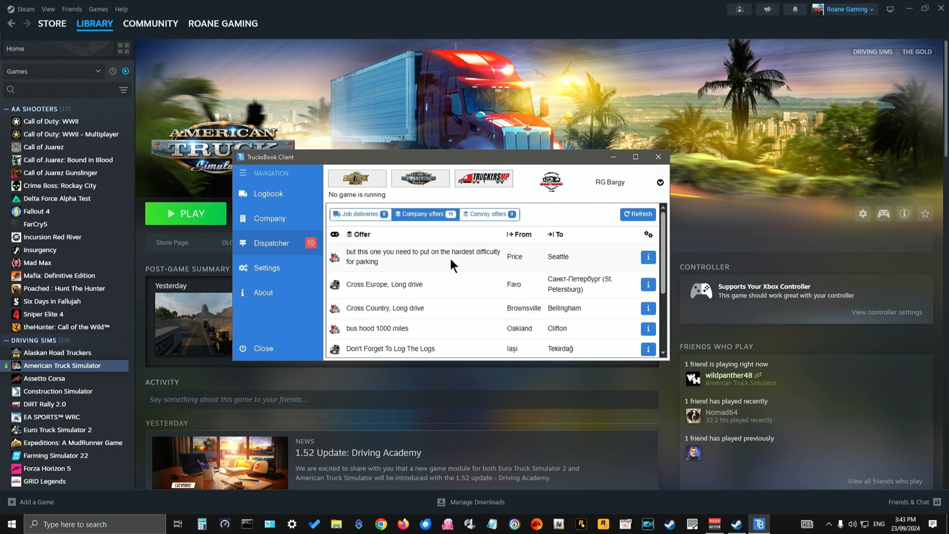
pyautogui.scroll(-3)
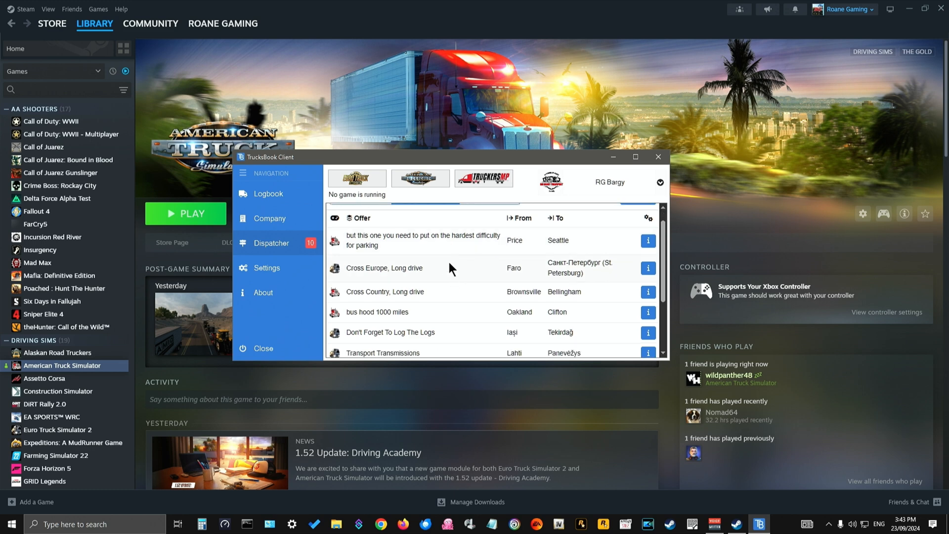
pyautogui.scroll(-3)
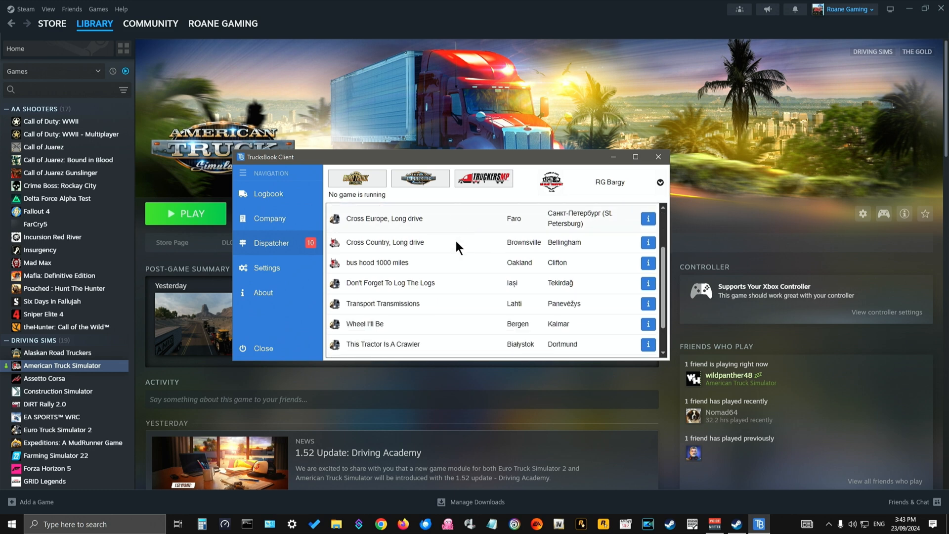
pyautogui.moveTo(447, 273)
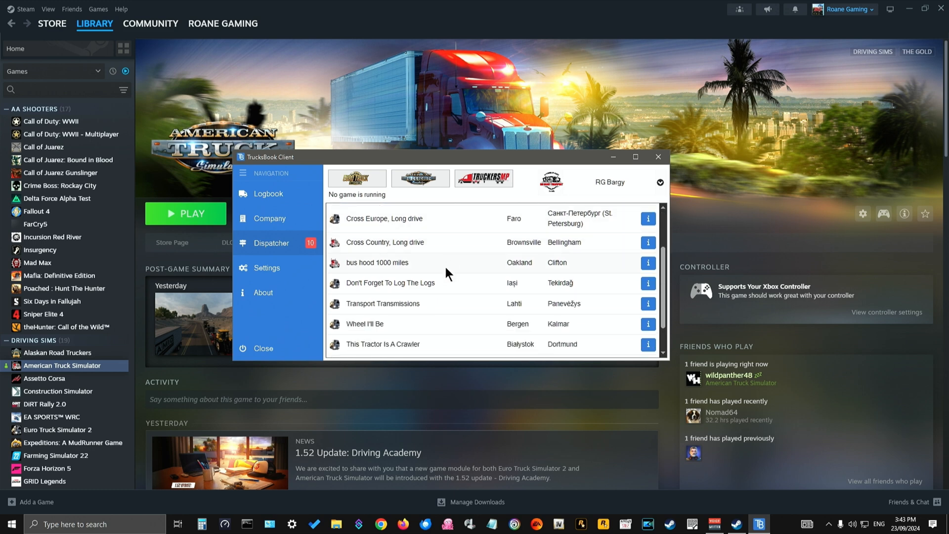
pyautogui.scroll(-3)
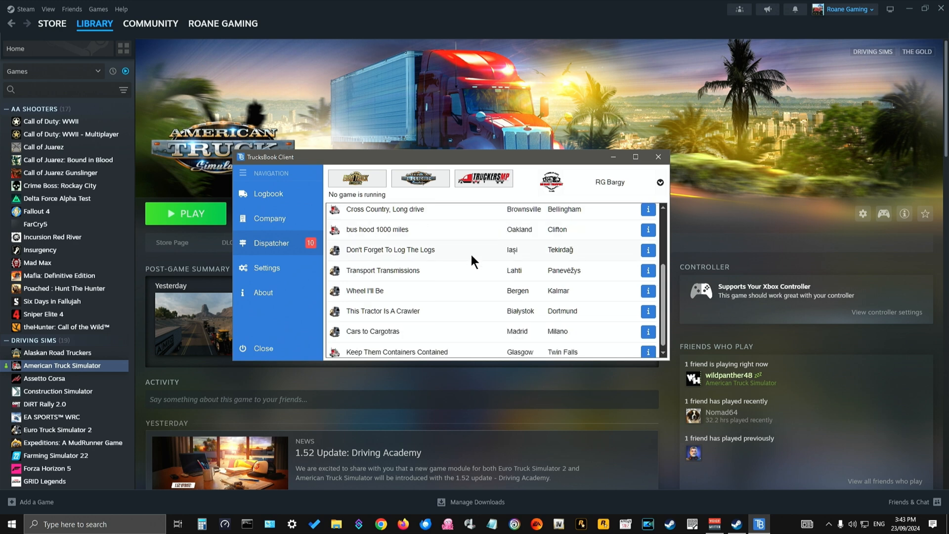
pyautogui.scroll(3)
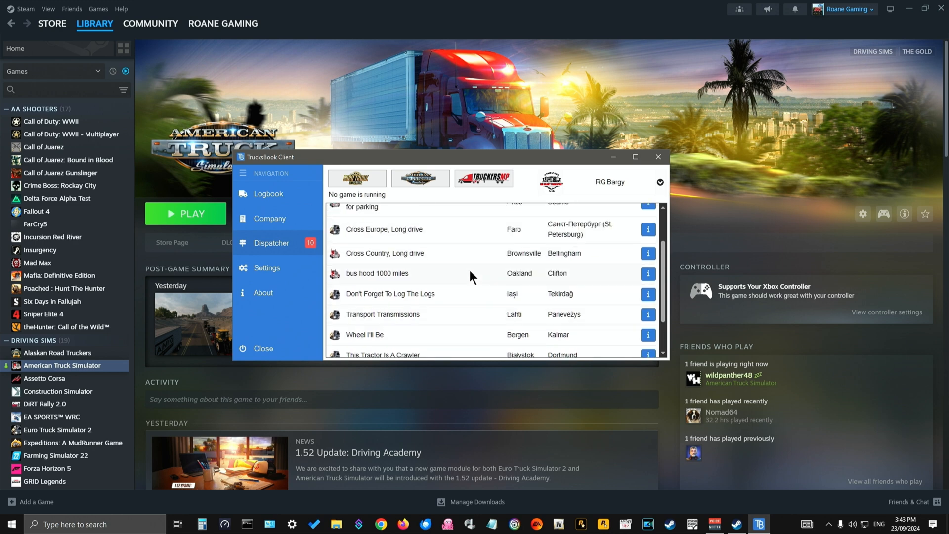
pyautogui.moveTo(407, 266)
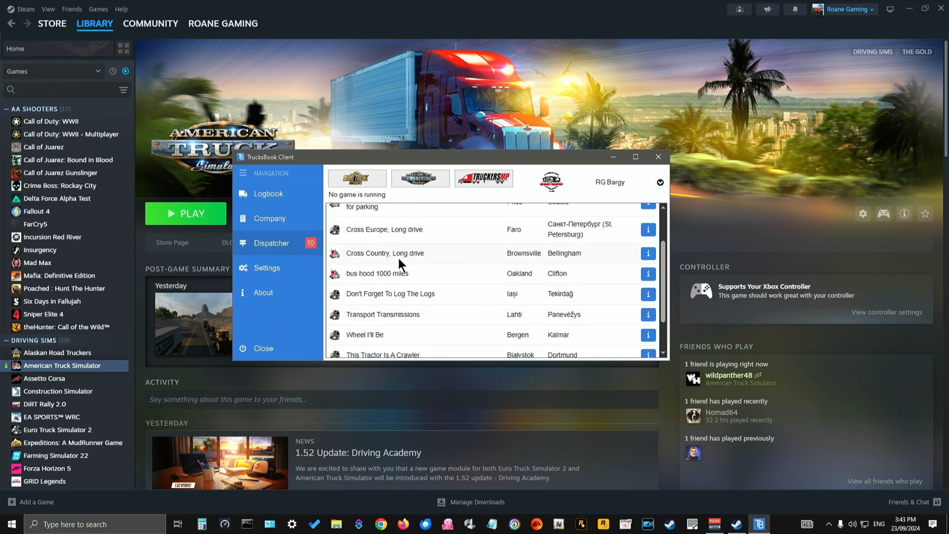
pyautogui.moveTo(444, 271)
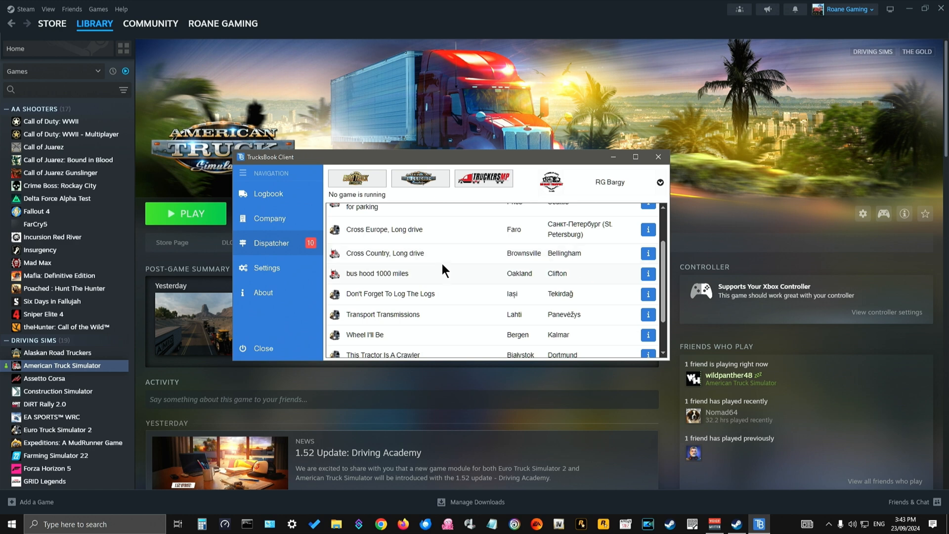
pyautogui.moveTo(416, 248)
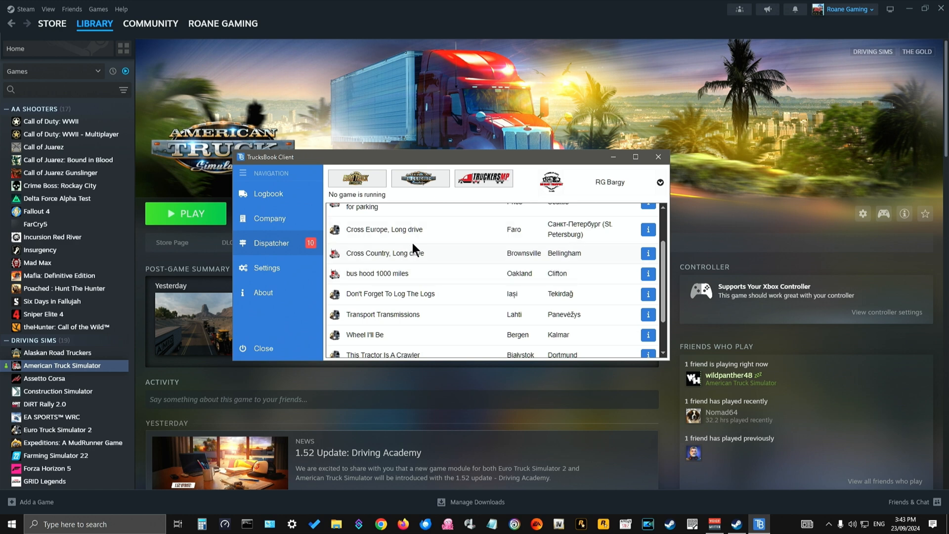
pyautogui.moveTo(590, 267)
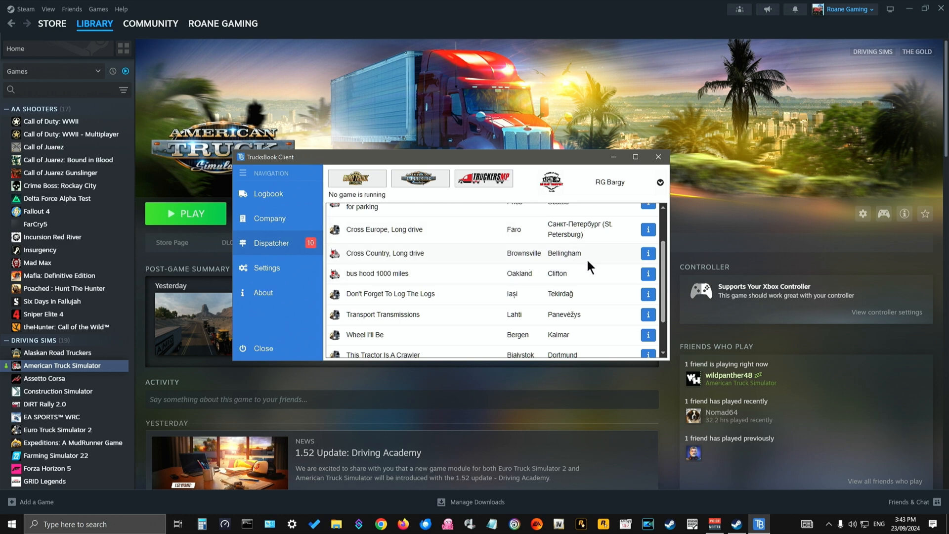
pyautogui.moveTo(407, 265)
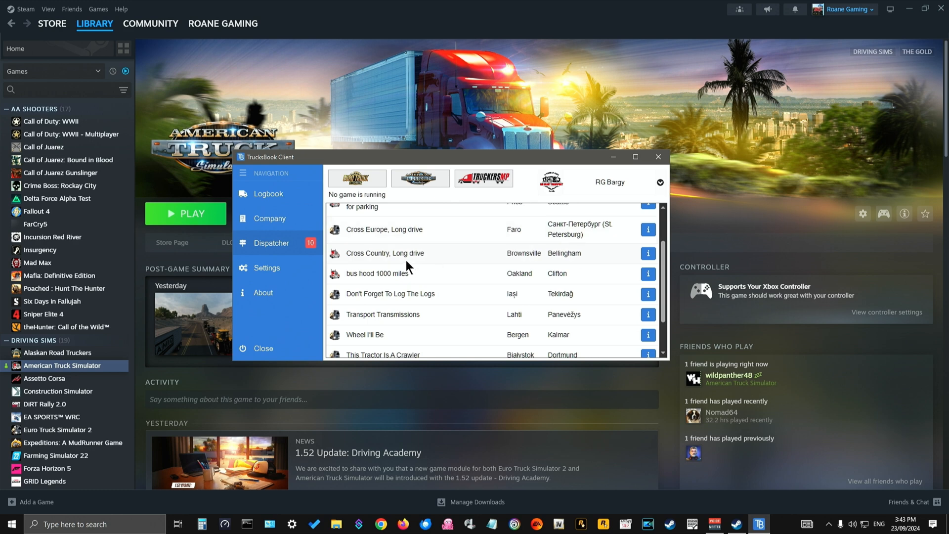
# - Accept the Cross Country Brownsville–Bellingham offer onto the RG Convoy profile
pyautogui.click(647, 253)
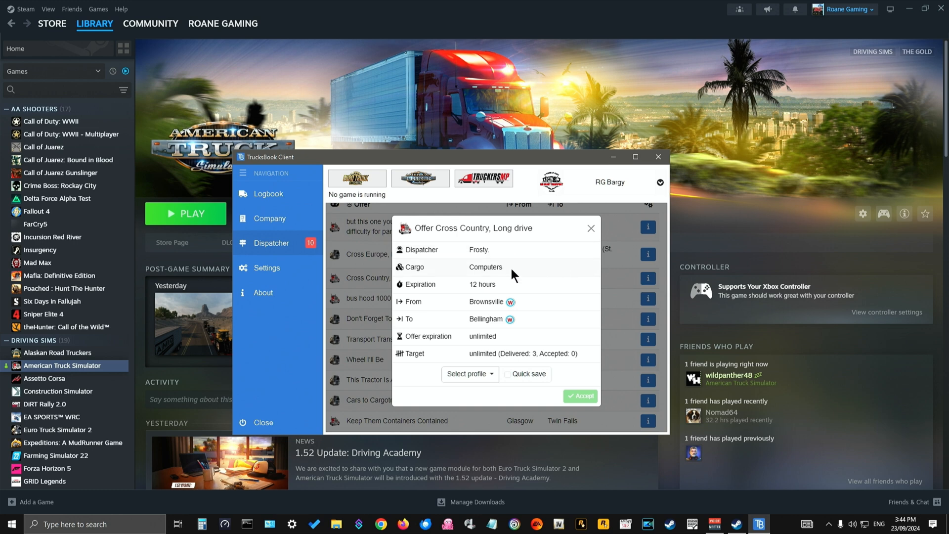
pyautogui.click(467, 374)
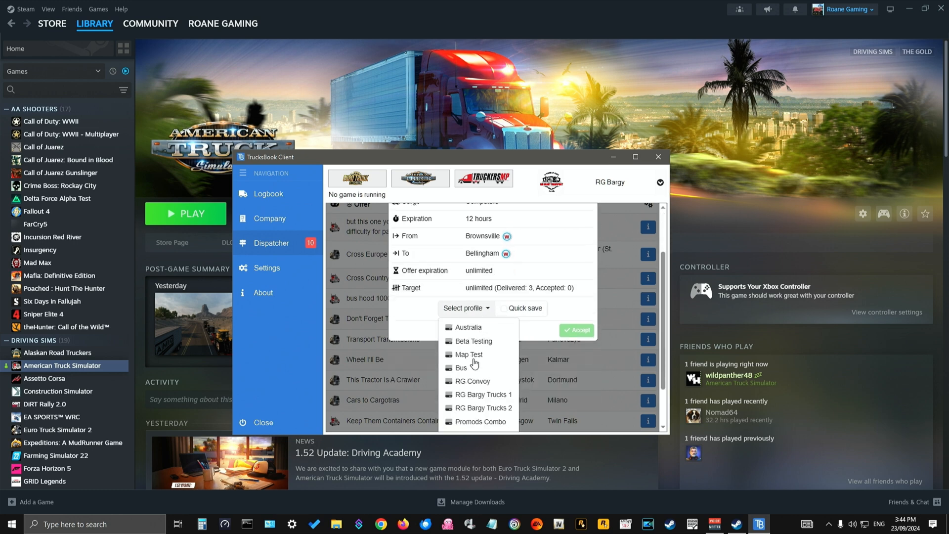
pyautogui.moveTo(480, 387)
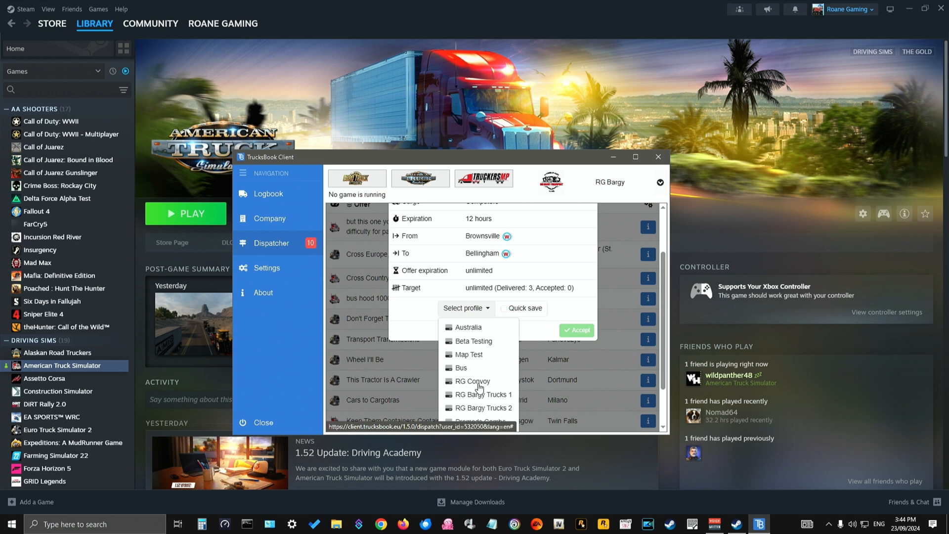
pyautogui.click(473, 382)
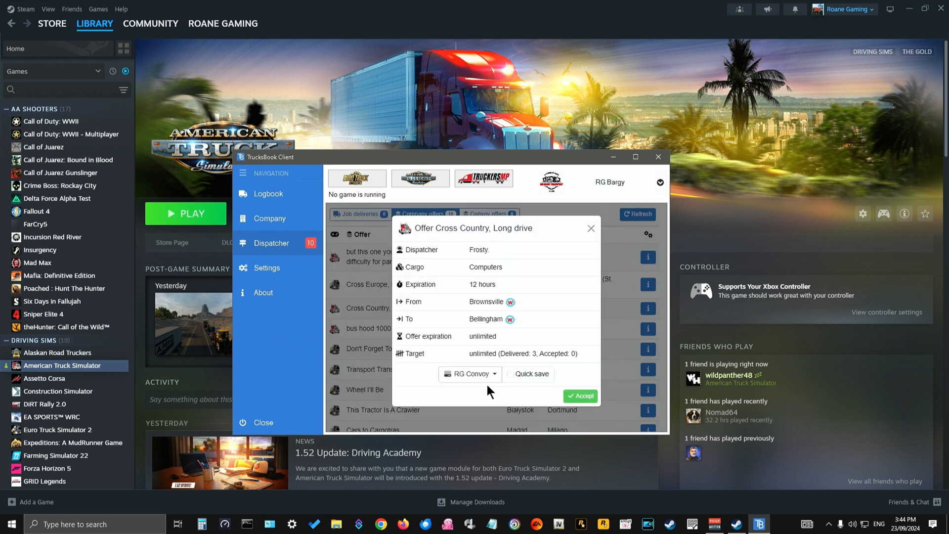
pyautogui.moveTo(585, 269)
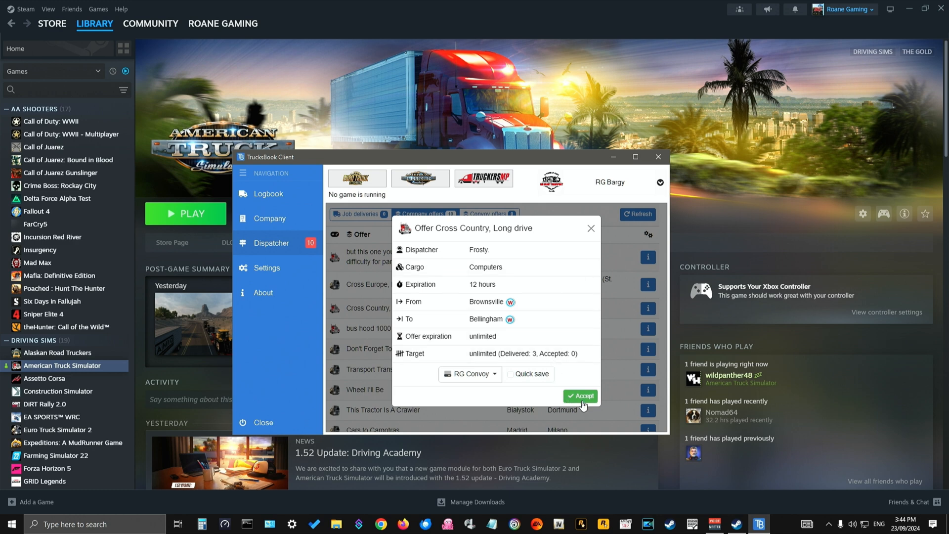
pyautogui.click(580, 396)
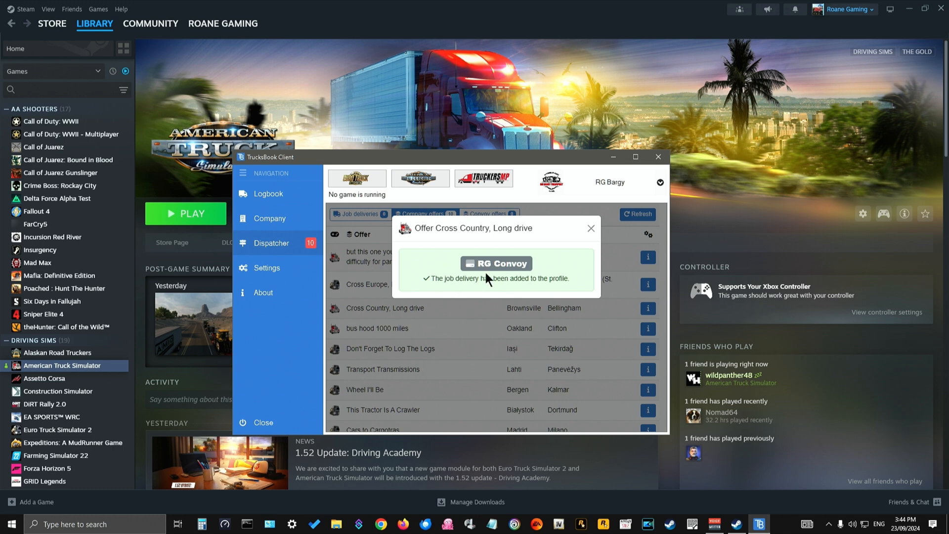
pyautogui.moveTo(422, 276)
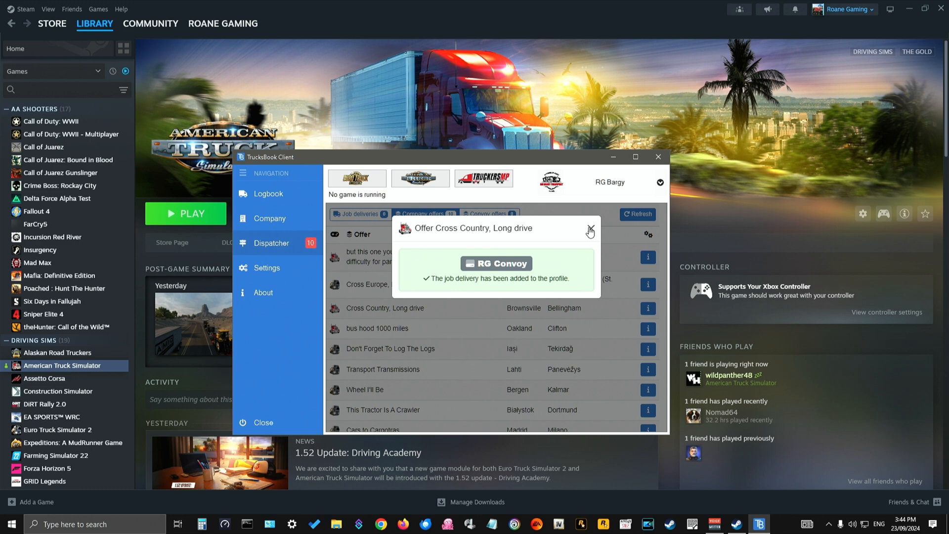
# - Dismiss the job-added confirmation and refresh the offers list to nine offers
pyautogui.click(591, 231)
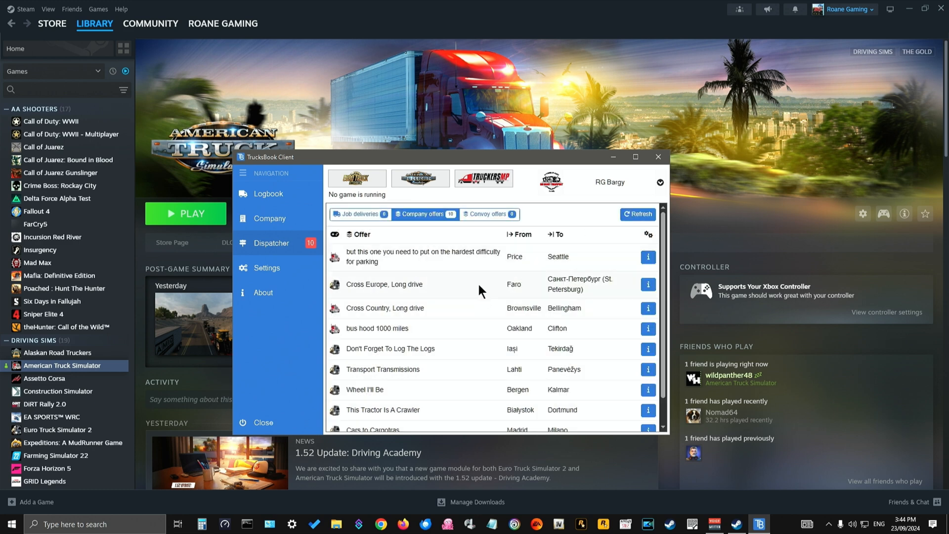
pyautogui.moveTo(475, 279)
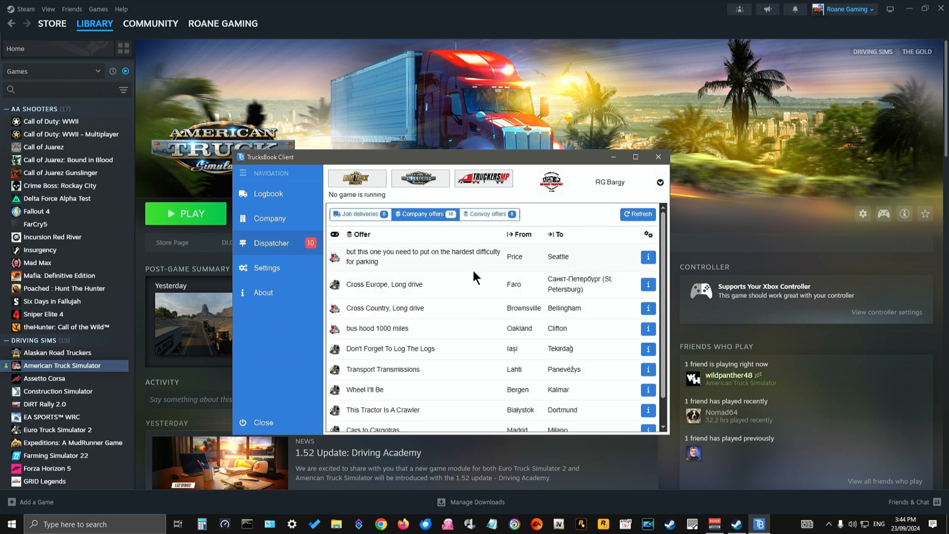
pyautogui.moveTo(466, 281)
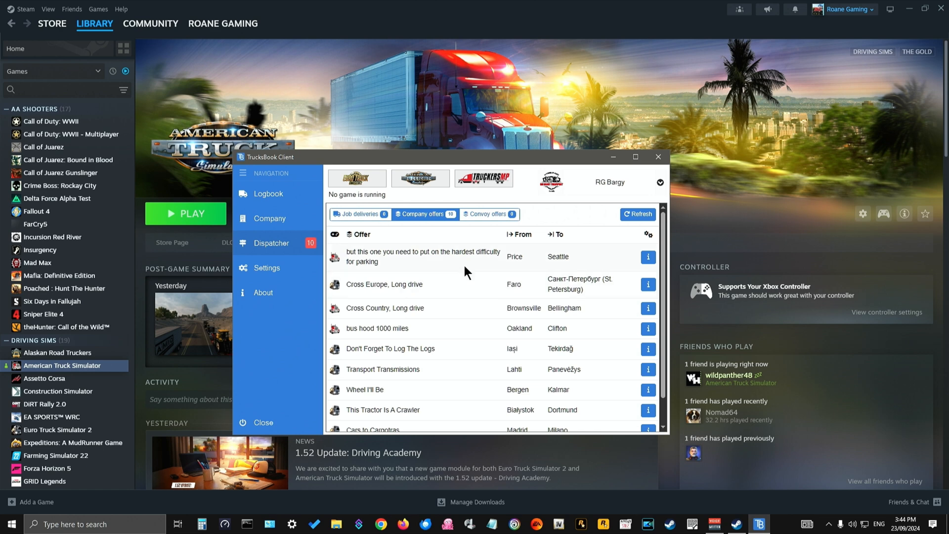
pyautogui.moveTo(471, 267)
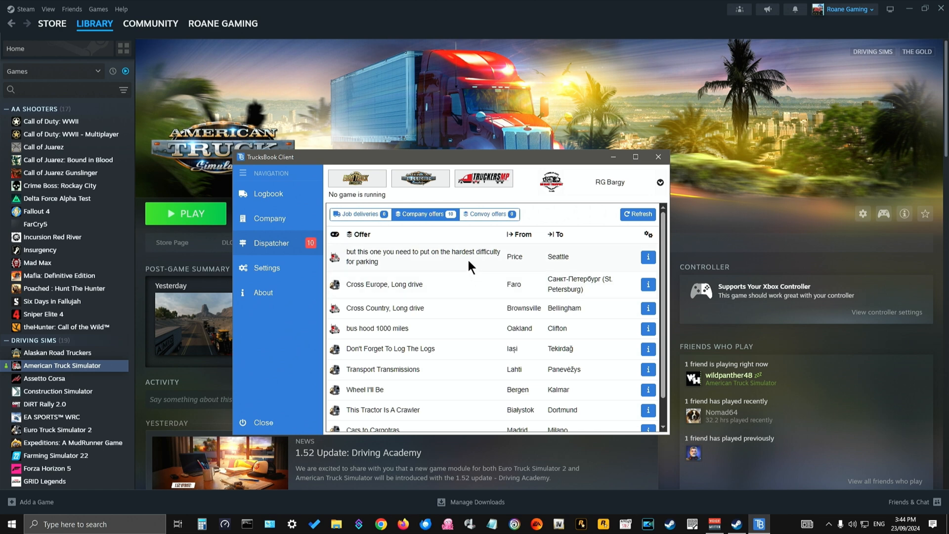
pyautogui.moveTo(474, 298)
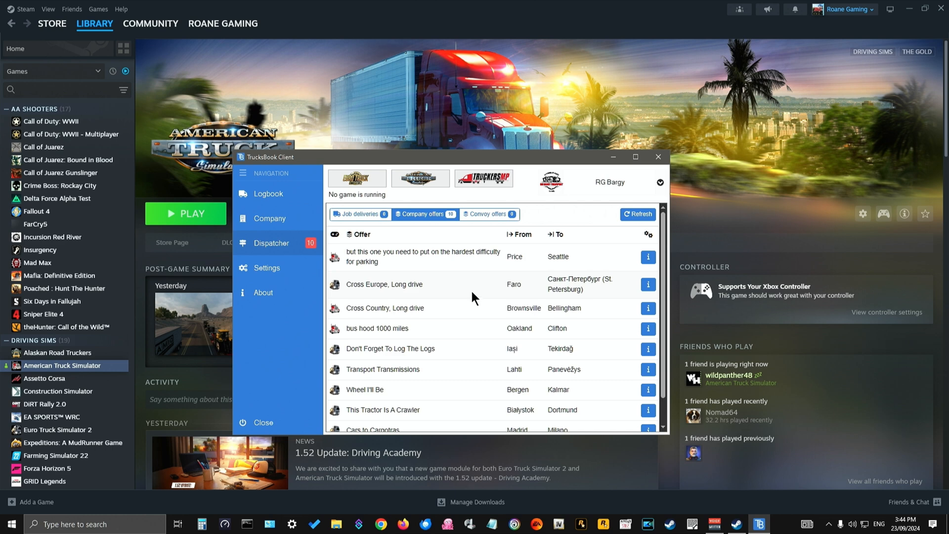
pyautogui.moveTo(471, 267)
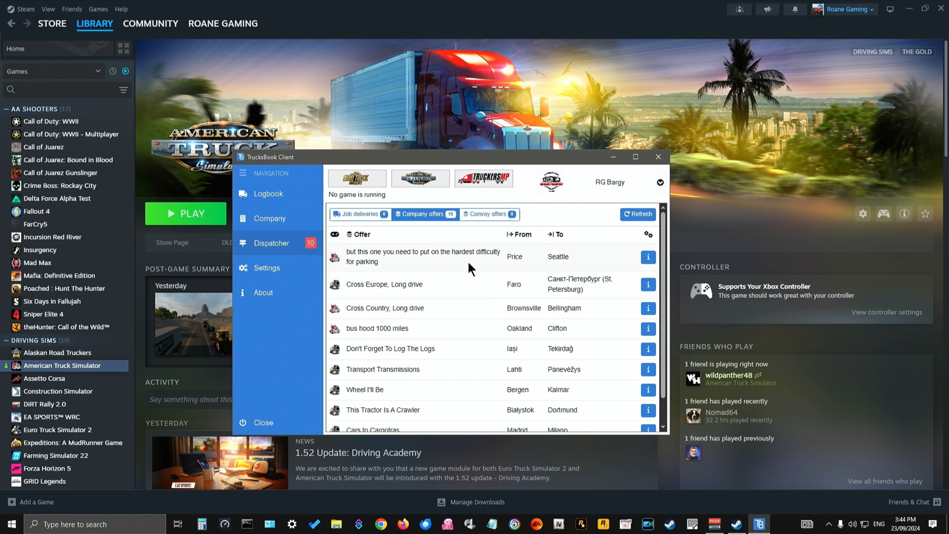
pyautogui.scroll(-3)
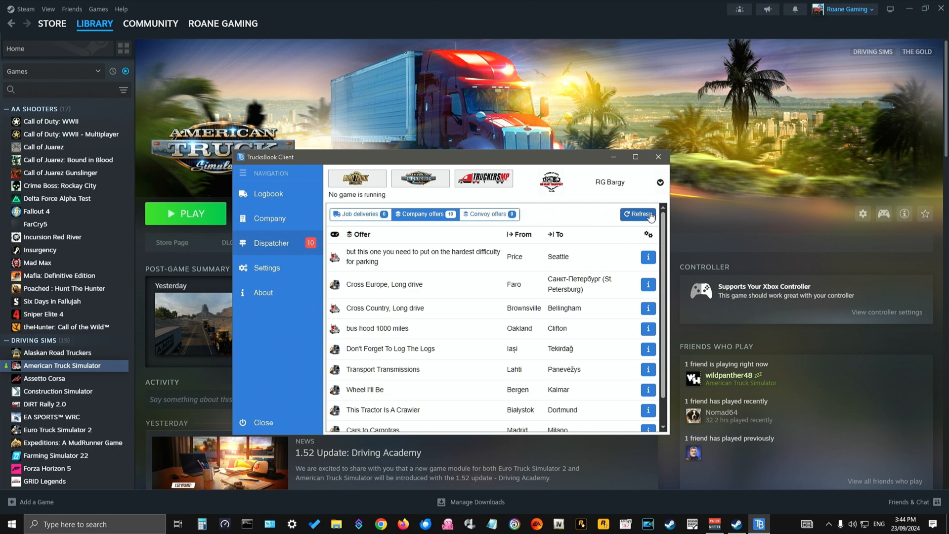
pyautogui.click(638, 214)
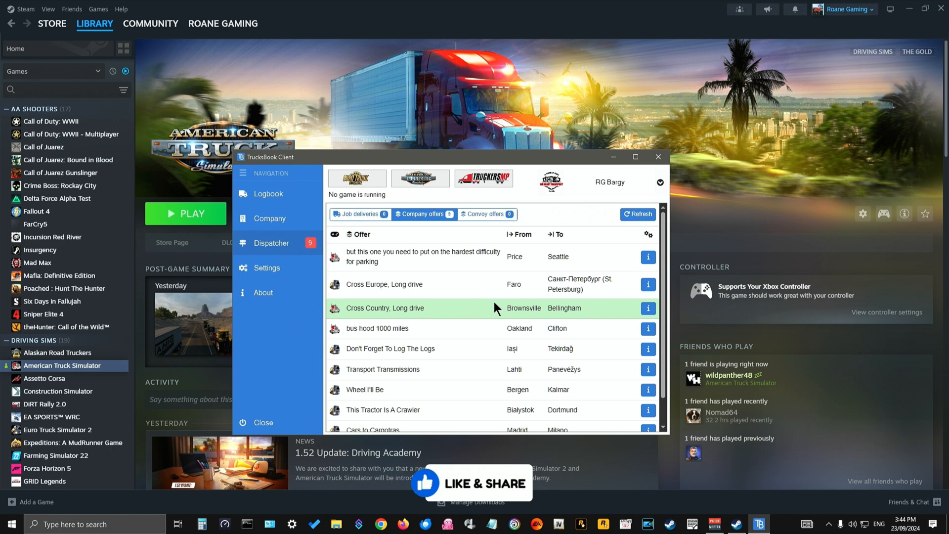
pyautogui.moveTo(431, 323)
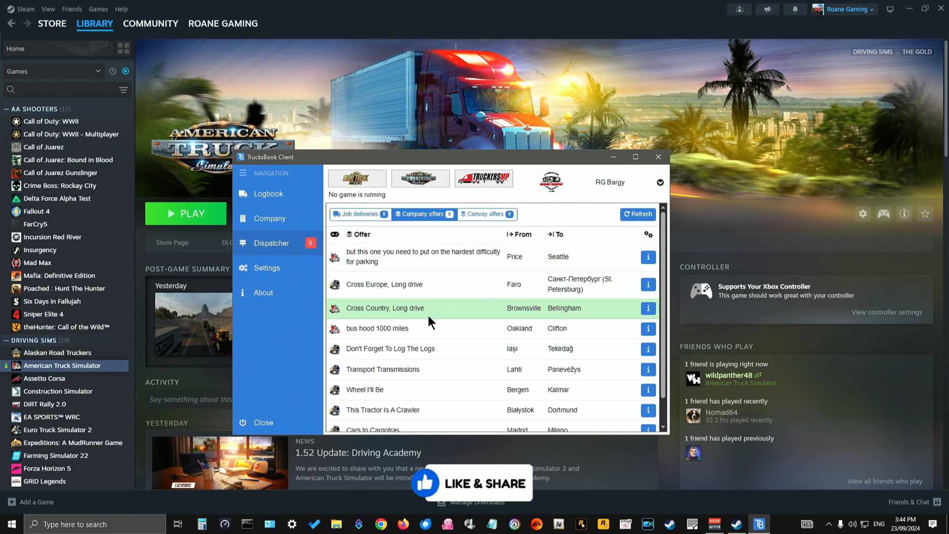
pyautogui.moveTo(446, 319)
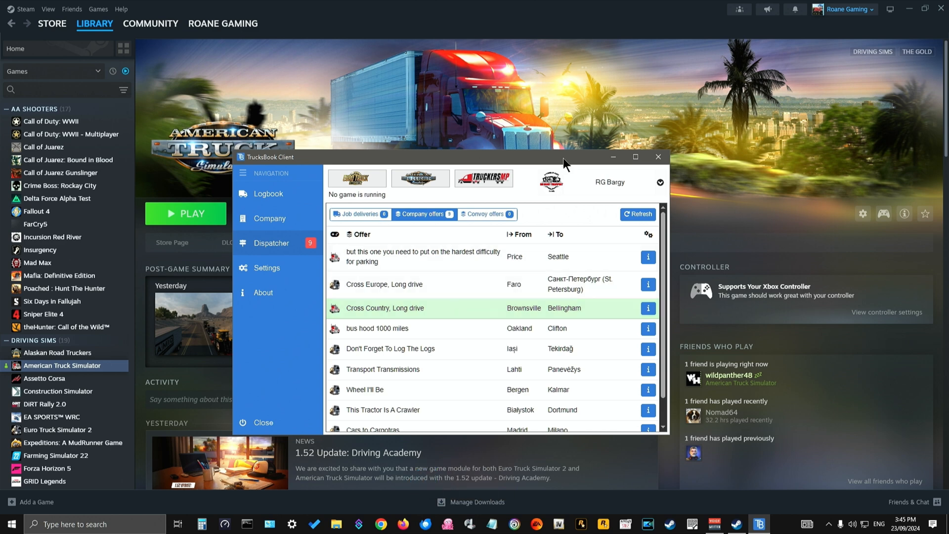
pyautogui.moveTo(161, 228)
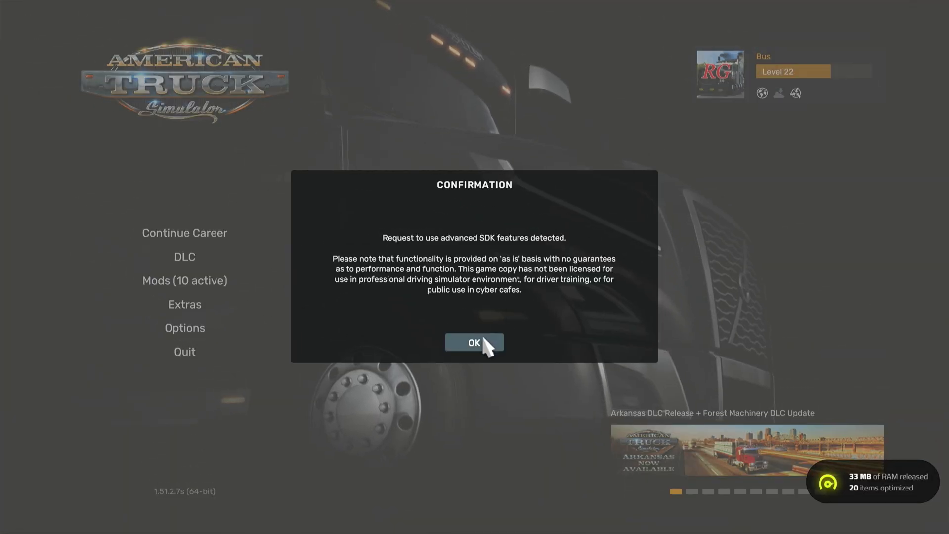
# - Acknowledge the SDK warning and load the RG Convoy profile
pyautogui.click(474, 342)
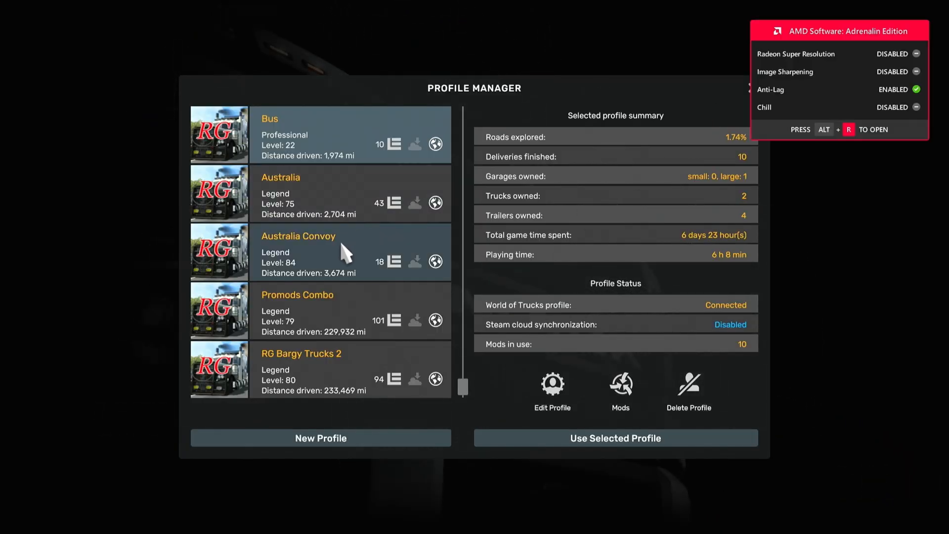
pyautogui.scroll(-3)
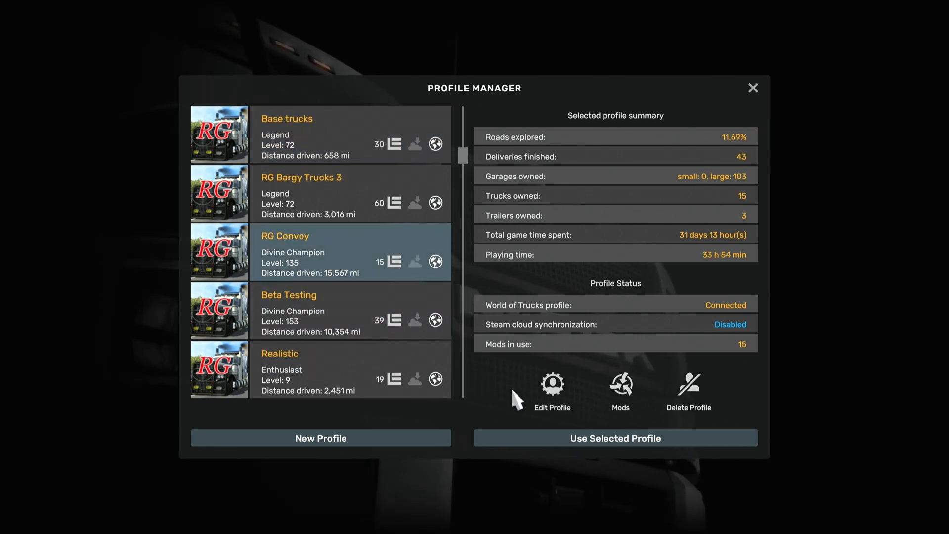
pyautogui.click(616, 438)
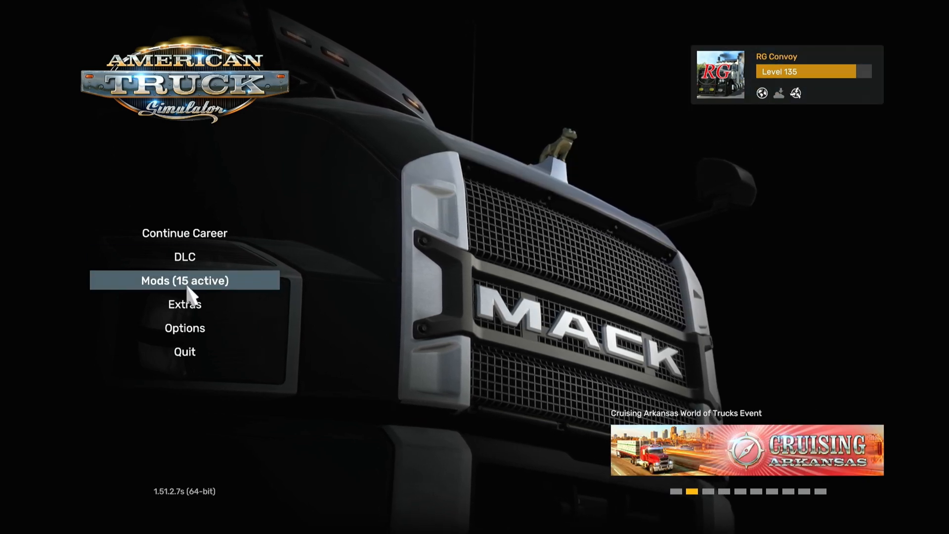
pyautogui.moveTo(459, 272)
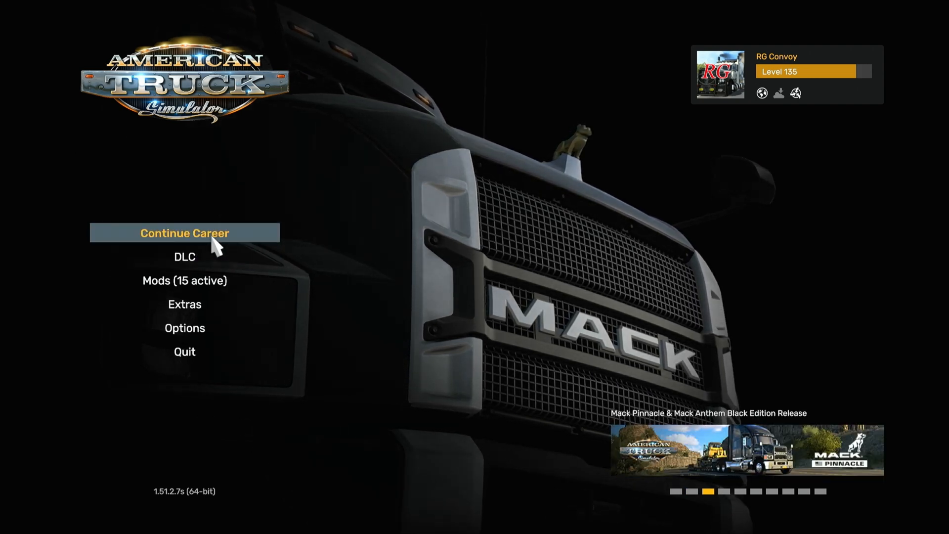
# - Continue the career and show the Freight Market job offers
pyautogui.click(185, 233)
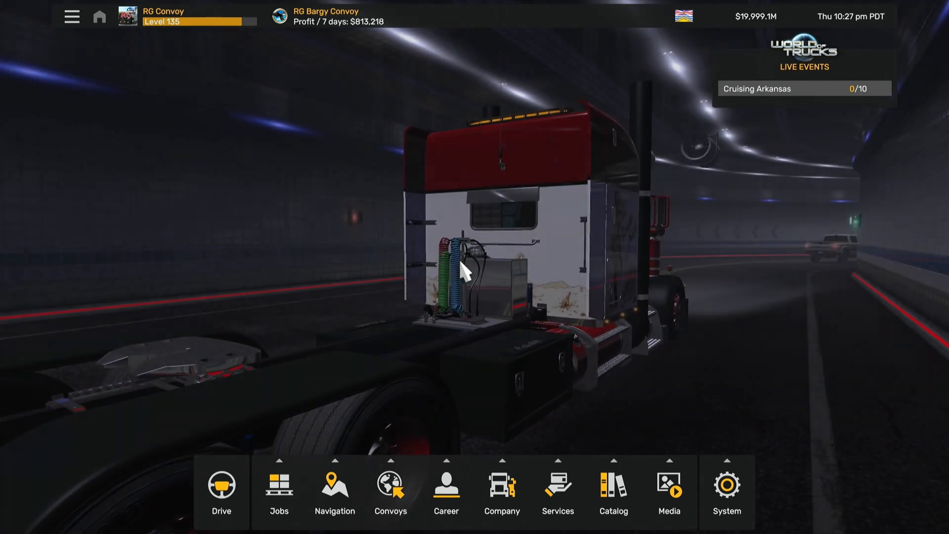
pyautogui.click(278, 490)
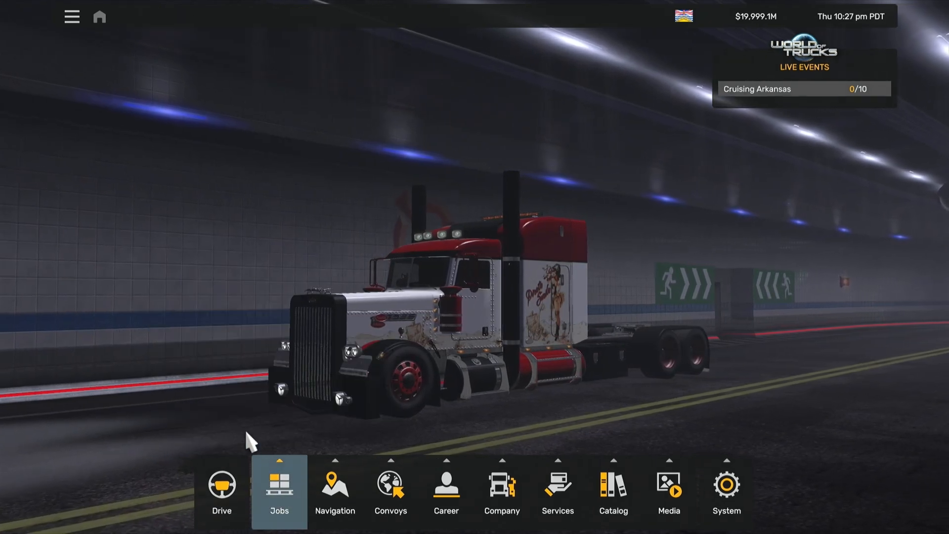
pyautogui.click(279, 491)
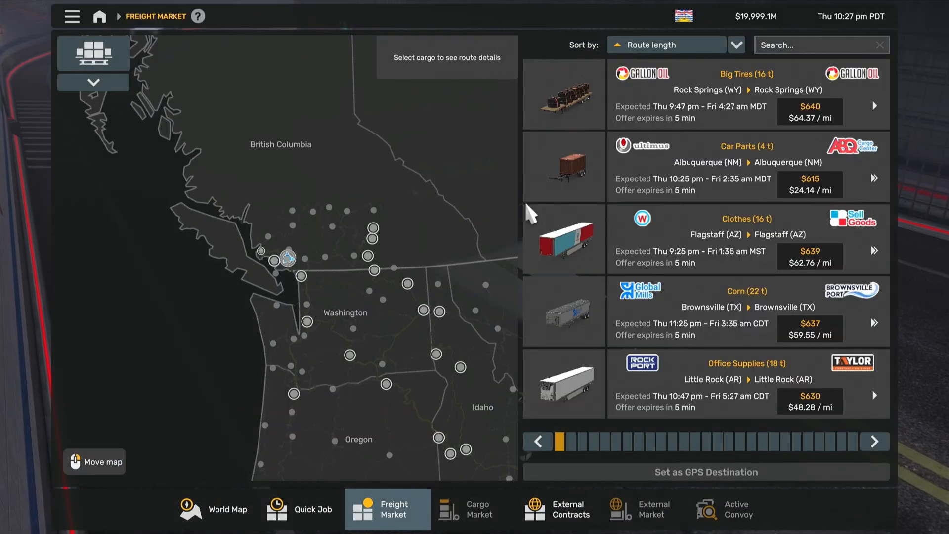
# - Filter the freight offers by searching for Brownsville
pyautogui.click(811, 45)
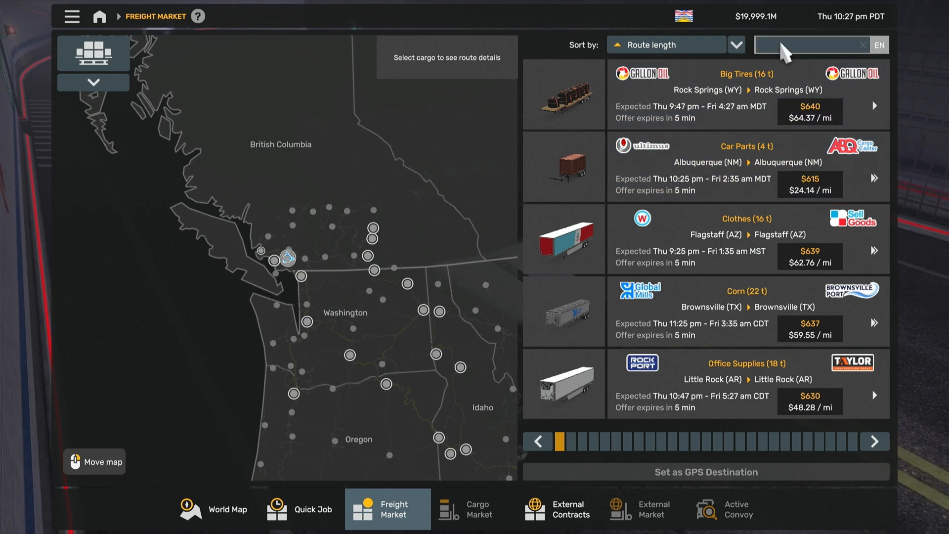
pyautogui.write('browns')
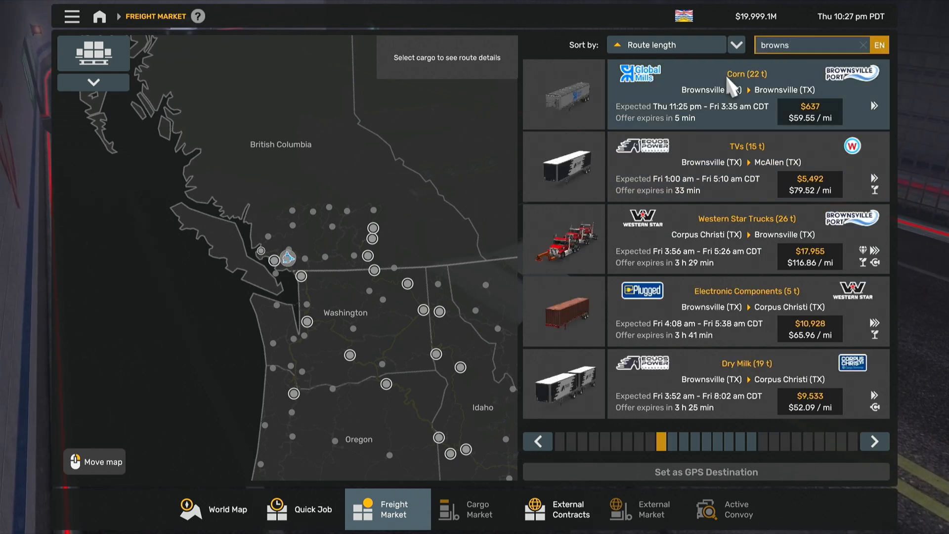
pyautogui.moveTo(780, 229)
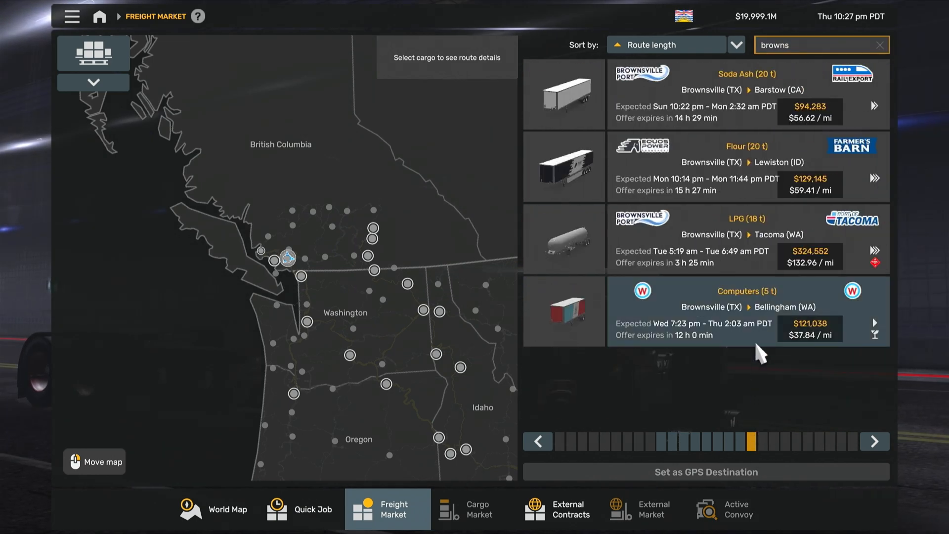
pyautogui.moveTo(786, 308)
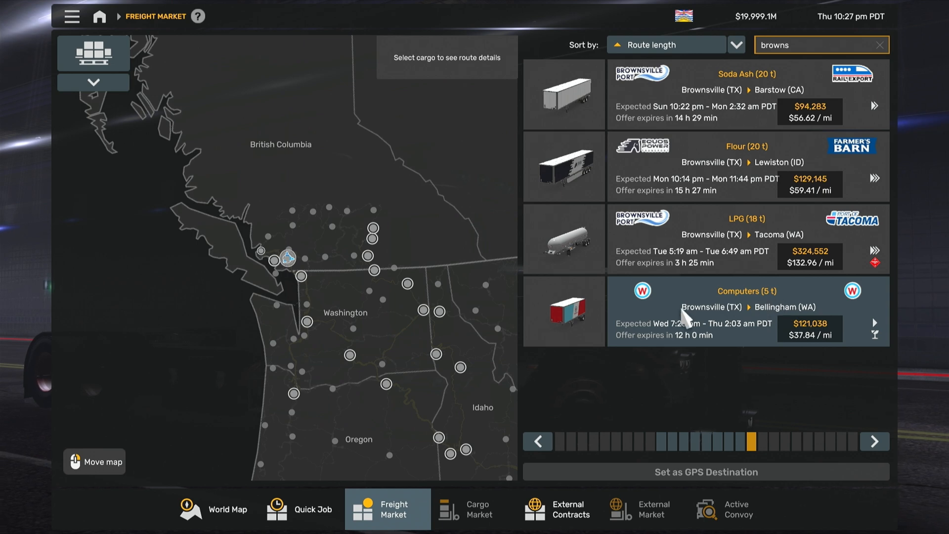
pyautogui.moveTo(765, 313)
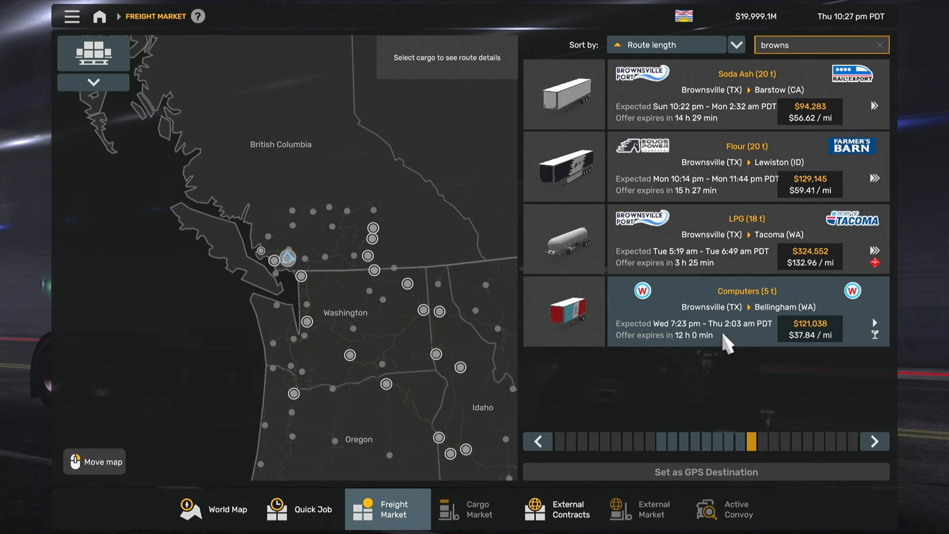
pyautogui.moveTo(737, 331)
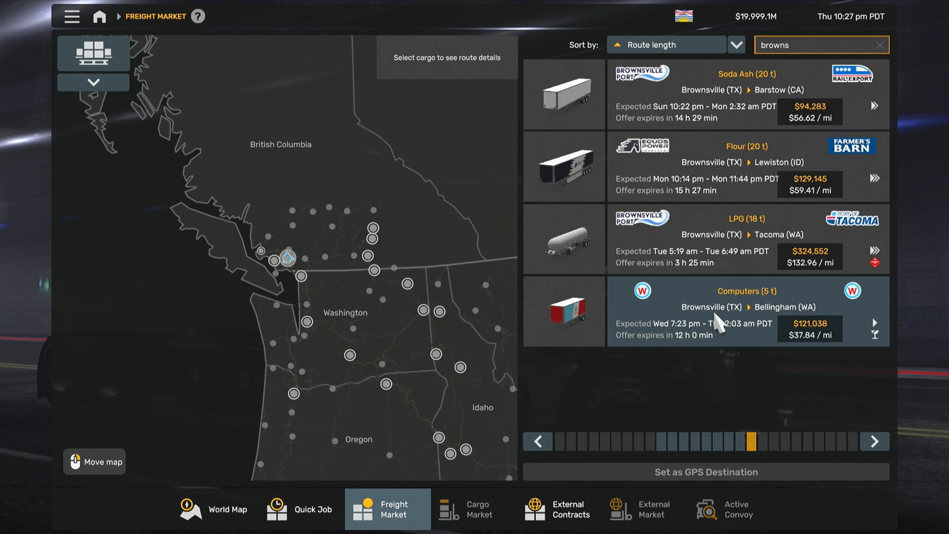
# - Leave the Freight Market and return to the truck in the tunnel
pyautogui.click(711, 311)
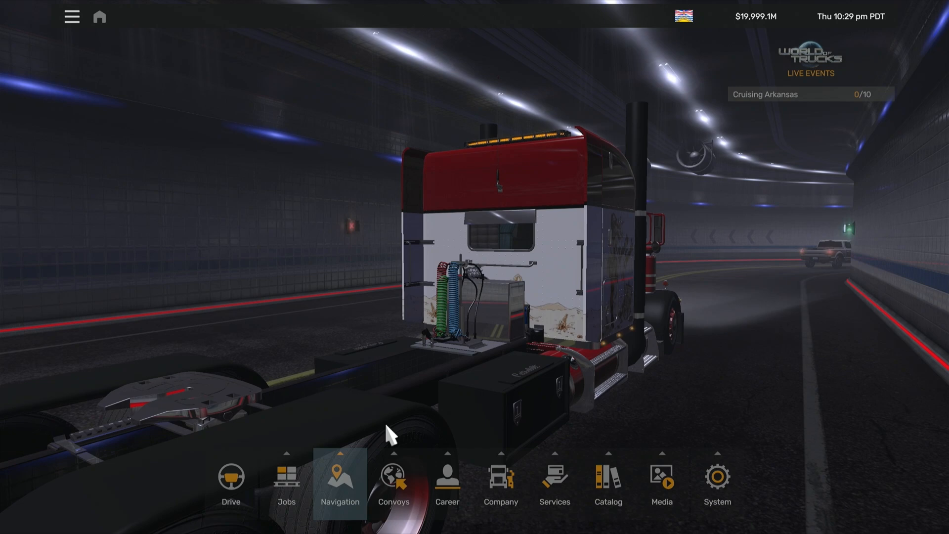
# - Quick travel to Brownsville for $5,194 and confirm the summary
pyautogui.click(339, 478)
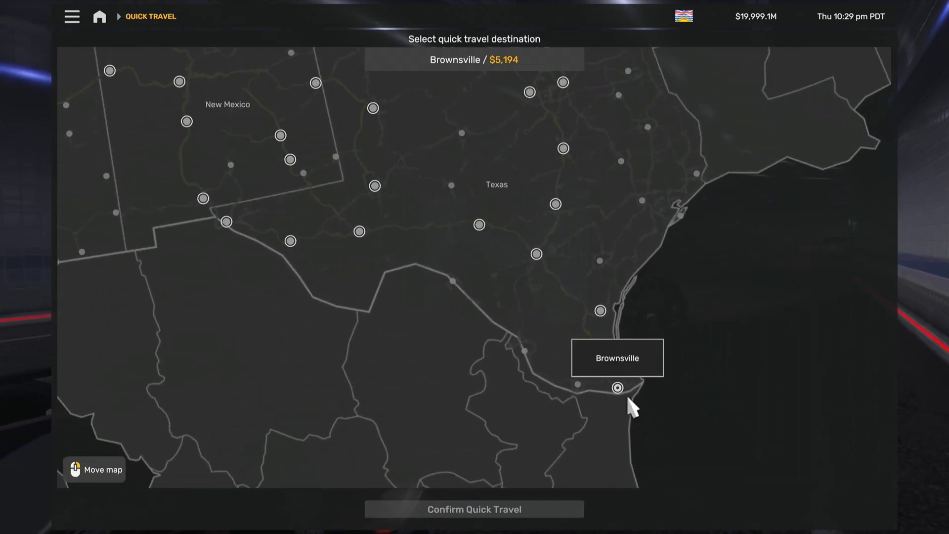
pyautogui.moveTo(532, 316)
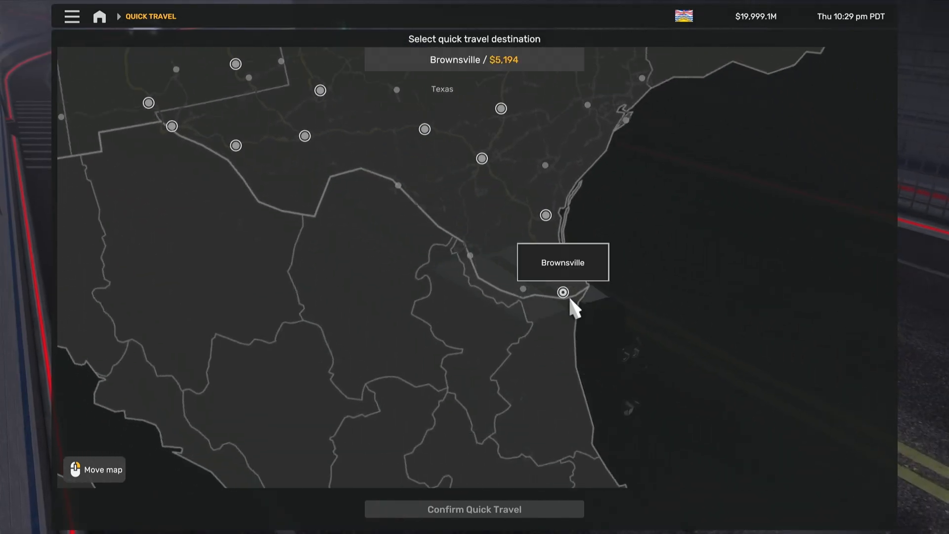
pyautogui.click(563, 292)
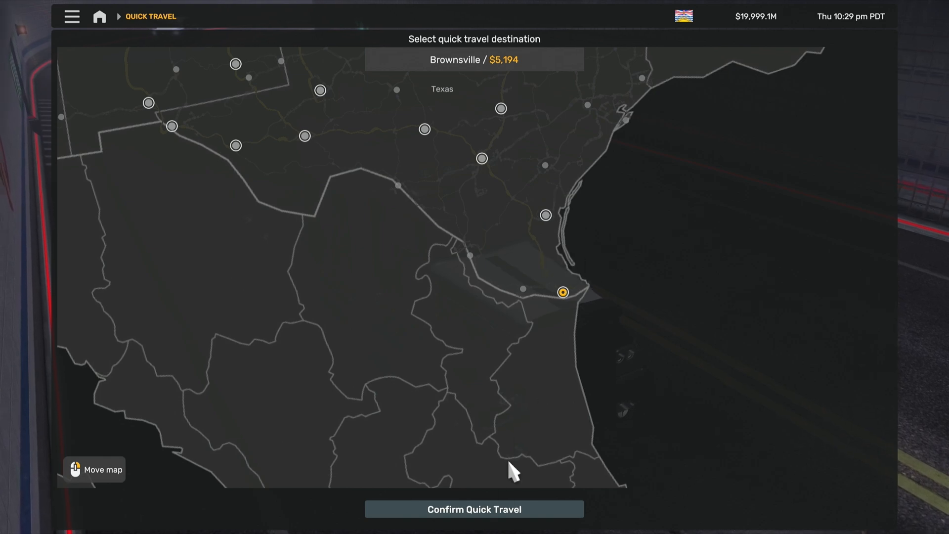
pyautogui.click(474, 509)
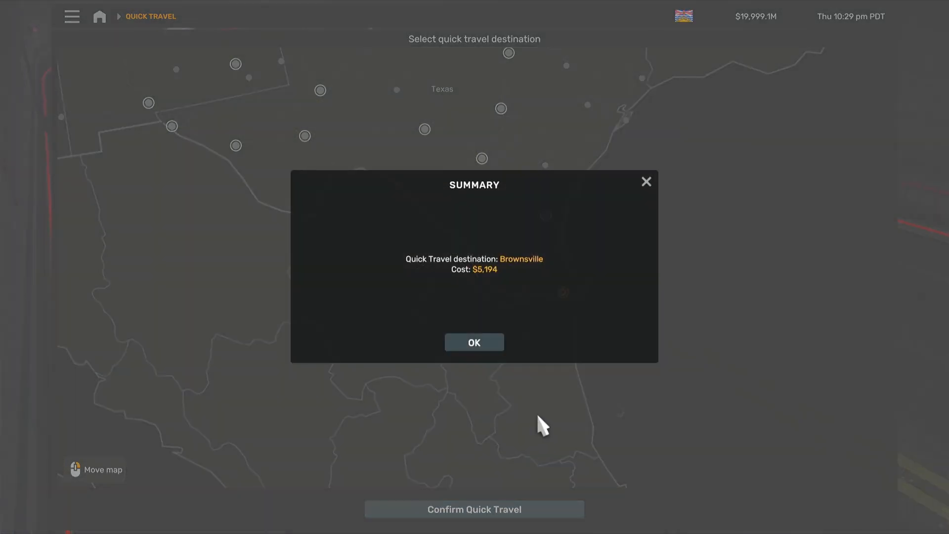
pyautogui.click(474, 342)
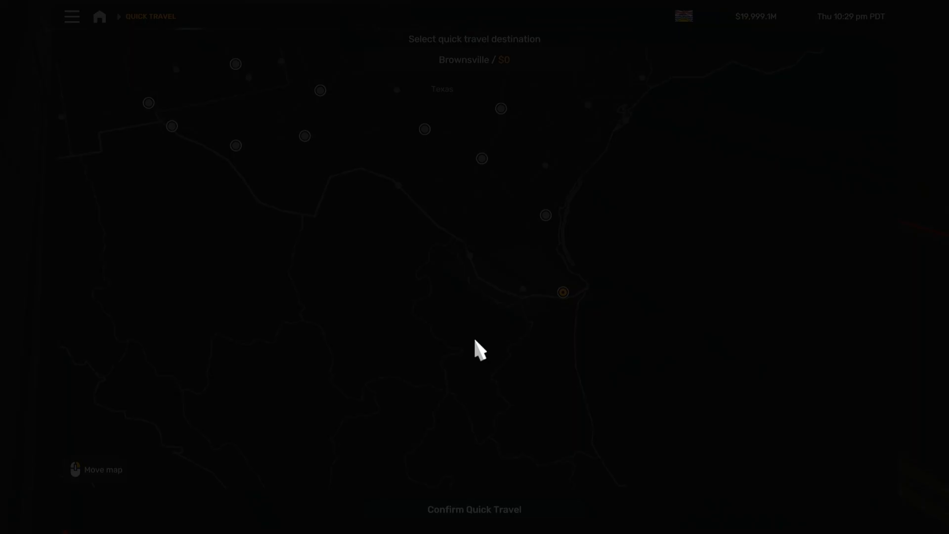
pyautogui.click(473, 510)
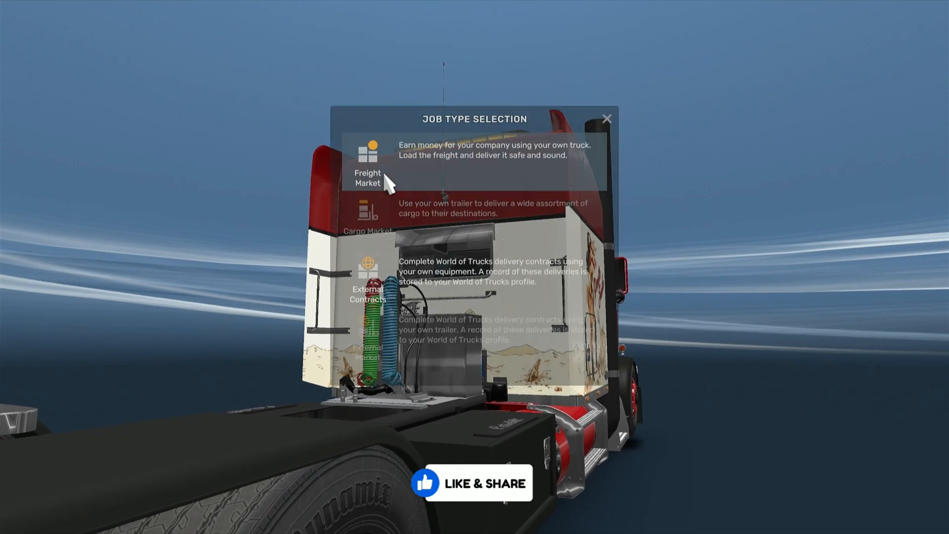
# - Take the Computers job from Brownsville to Bellingham paying $121,038
pyautogui.click(367, 179)
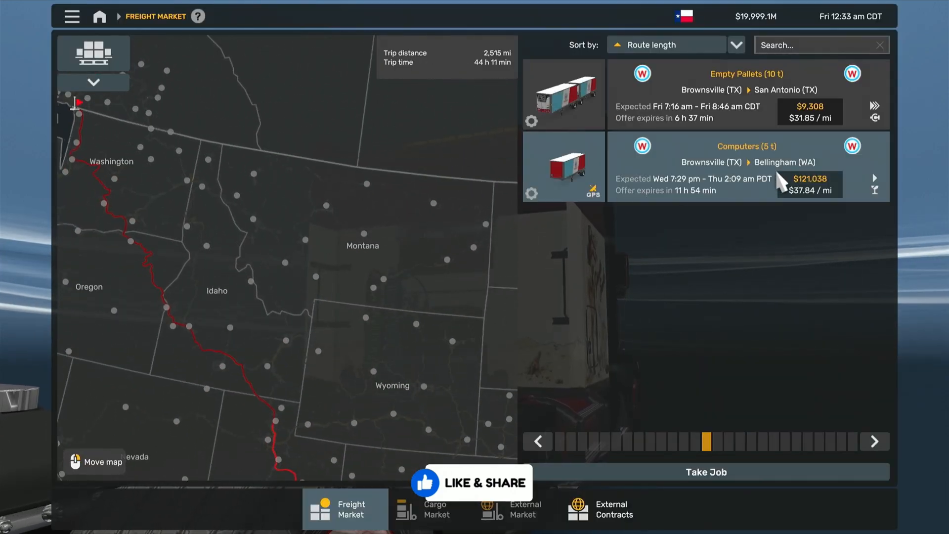
pyautogui.click(705, 471)
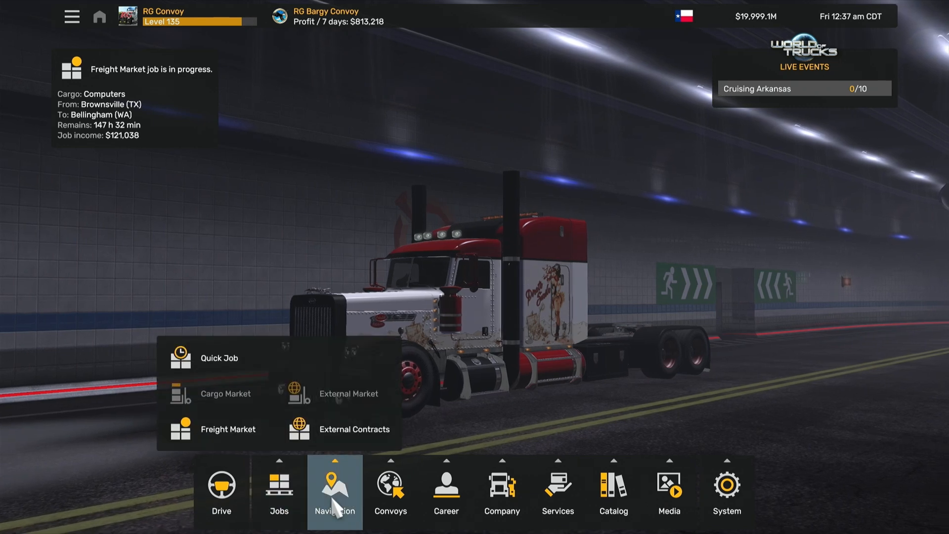
# - Enter the Convoy Lobby listing online sessions, accepting the Online Experience notice
pyautogui.click(391, 490)
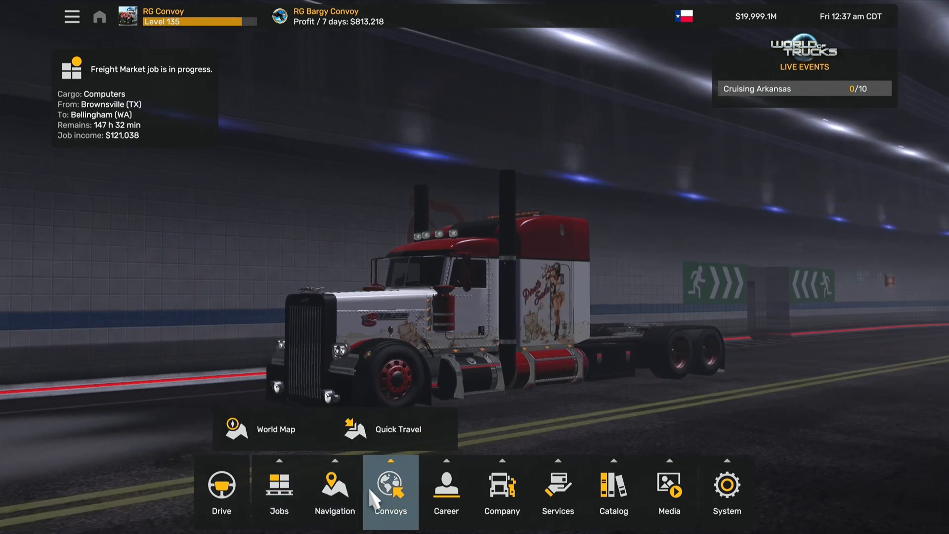
pyautogui.click(390, 491)
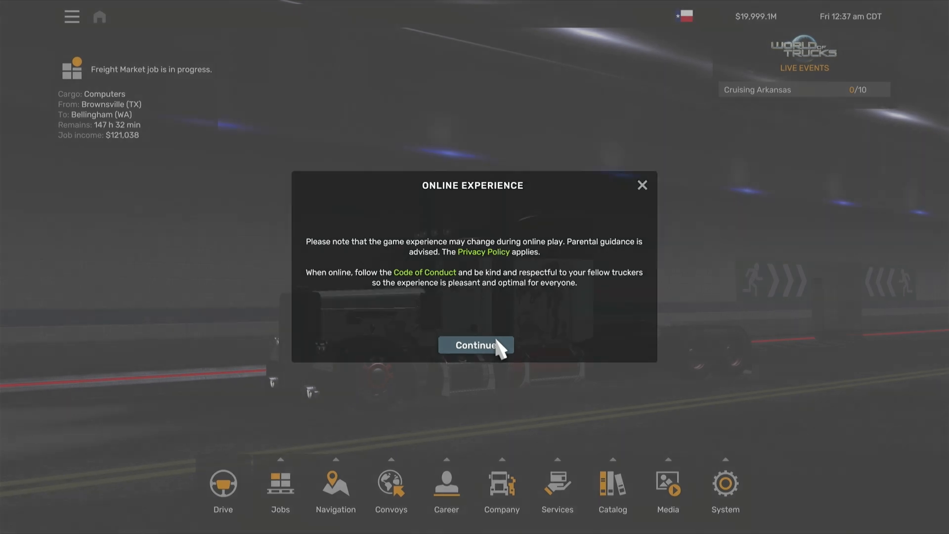
pyautogui.click(476, 345)
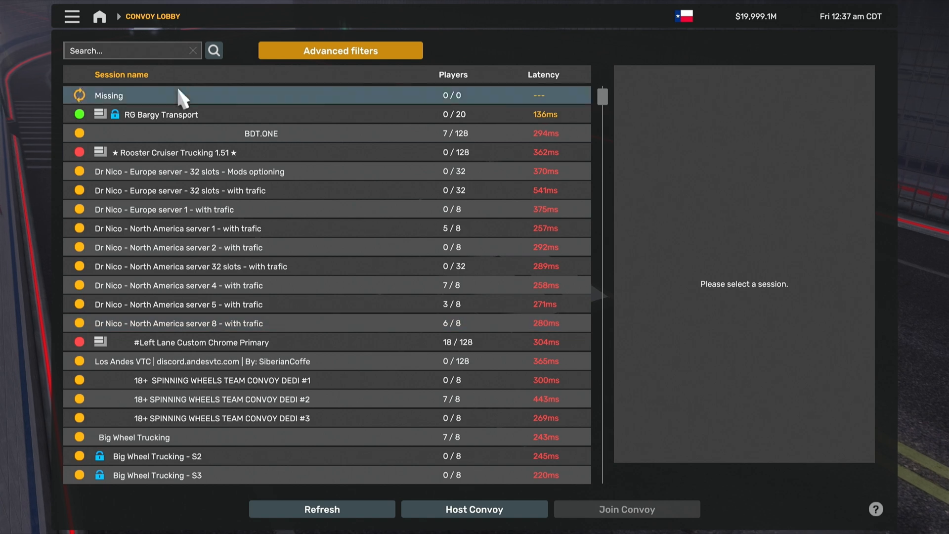
# - Select RG Bargy Transport in the session list and review its parameters and mod compatibility
pyautogui.click(156, 114)
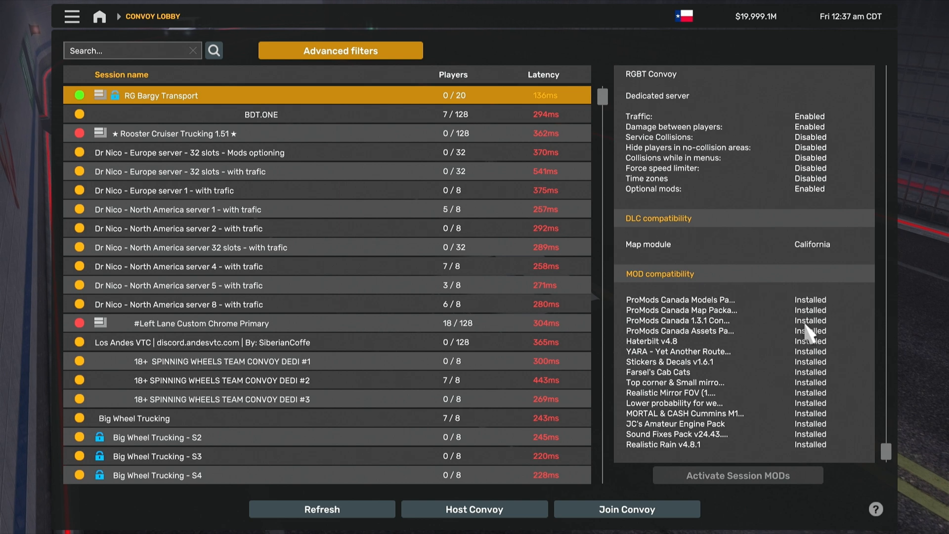
pyautogui.moveTo(670, 258)
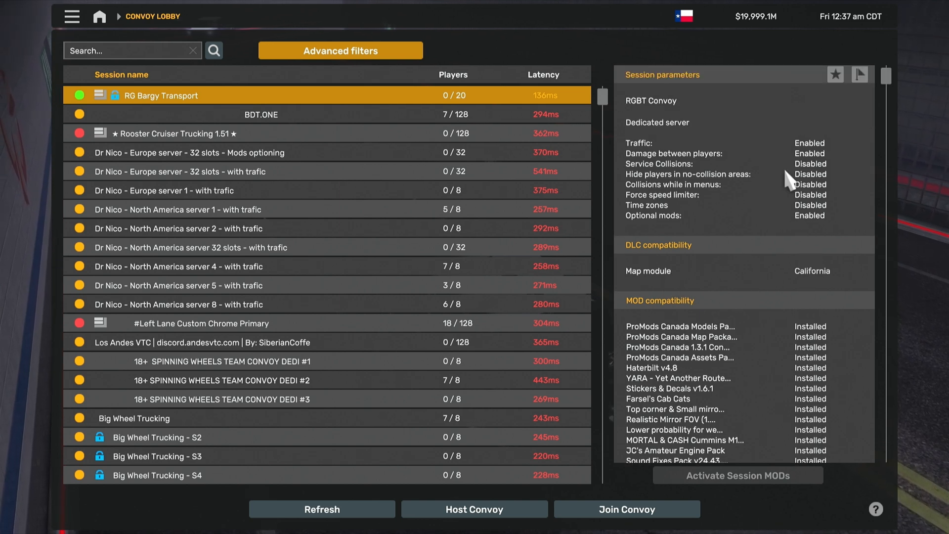
pyautogui.moveTo(808, 163)
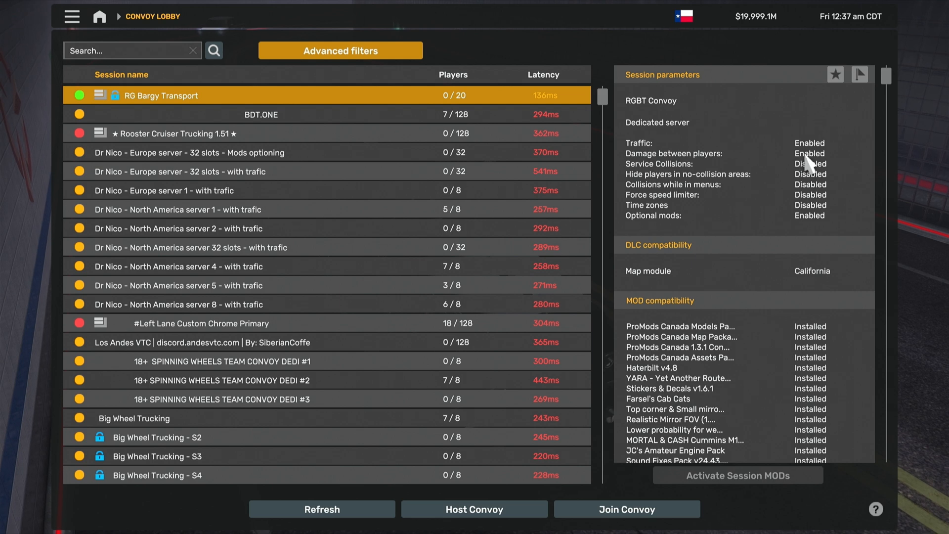
pyautogui.moveTo(820, 256)
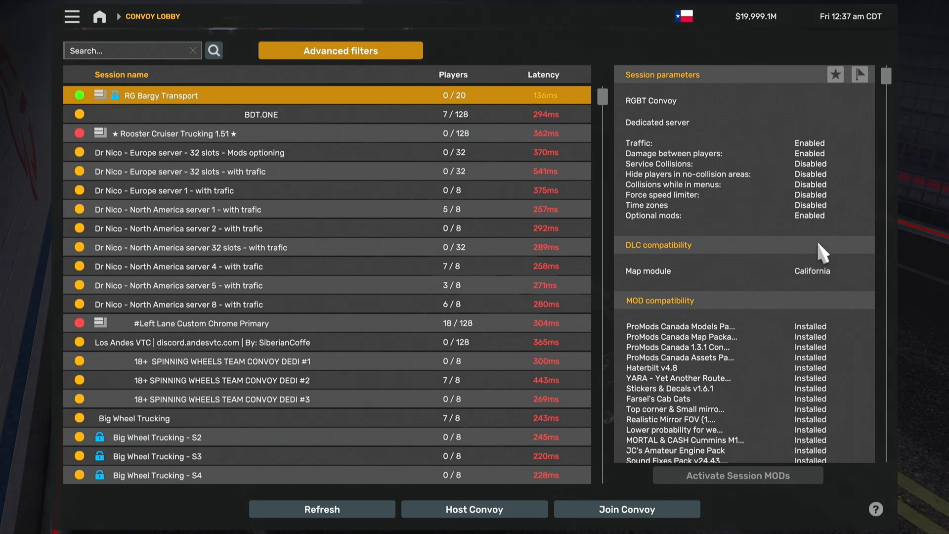
pyautogui.scroll(-3)
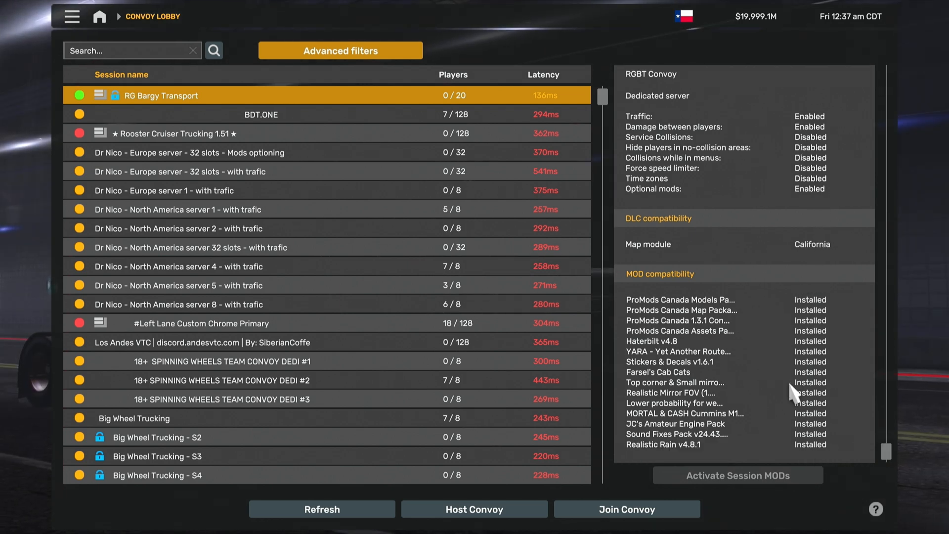
pyautogui.moveTo(730, 261)
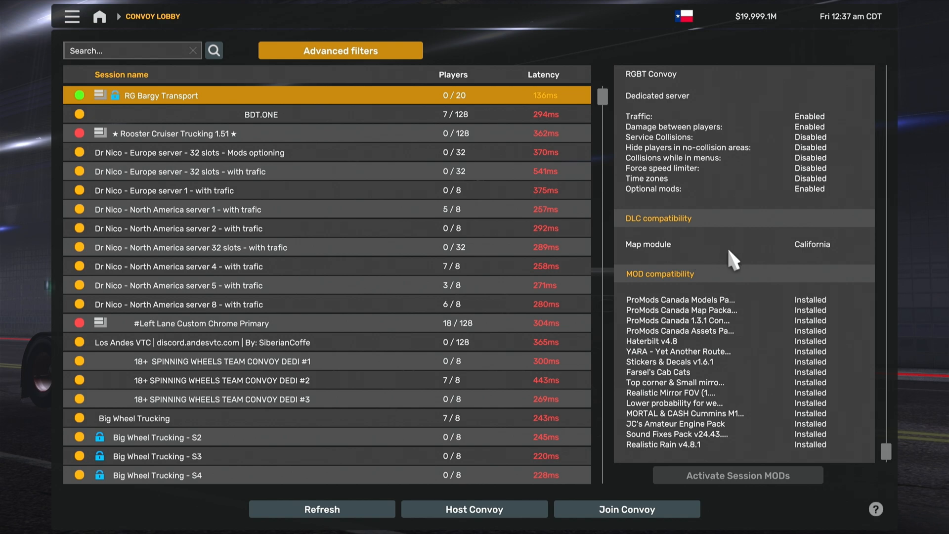
pyautogui.moveTo(626, 510)
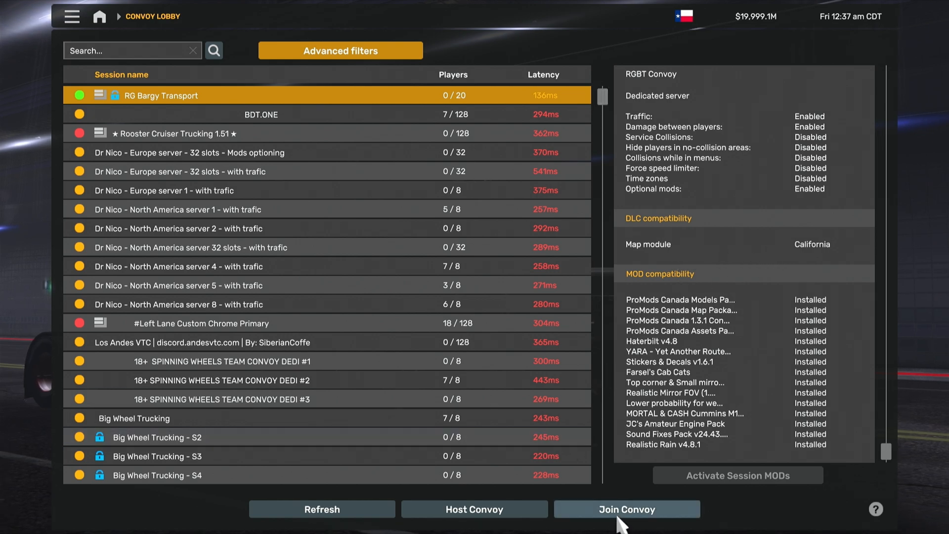
# - Join RG Bargy Transport, accepting the large-session warning and entering the session password
pyautogui.click(627, 509)
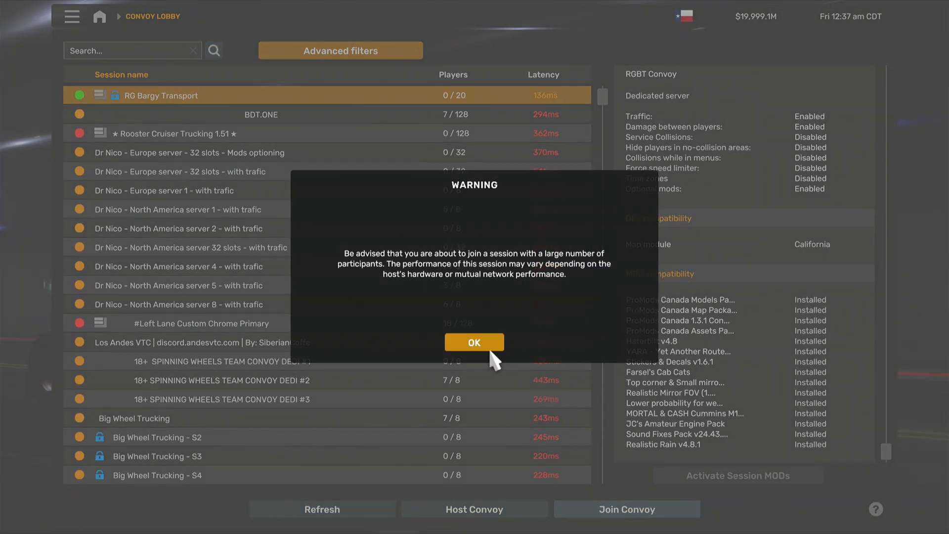
pyautogui.click(474, 342)
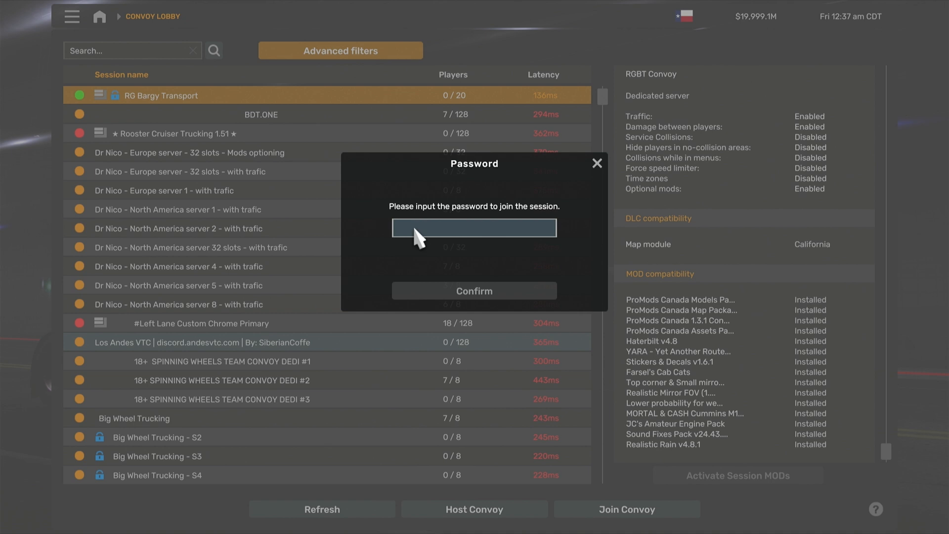
pyautogui.click(474, 227)
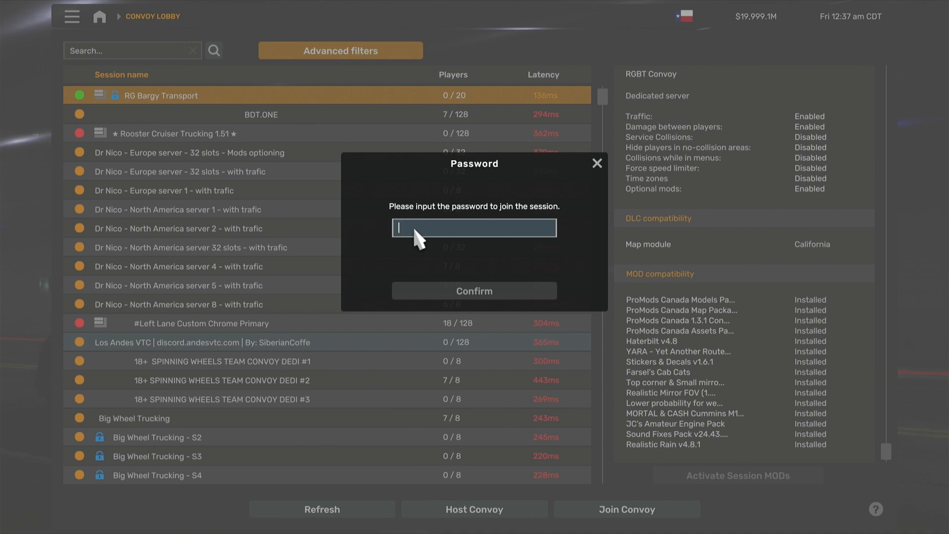
pyautogui.write('xxxxxxxxxx')
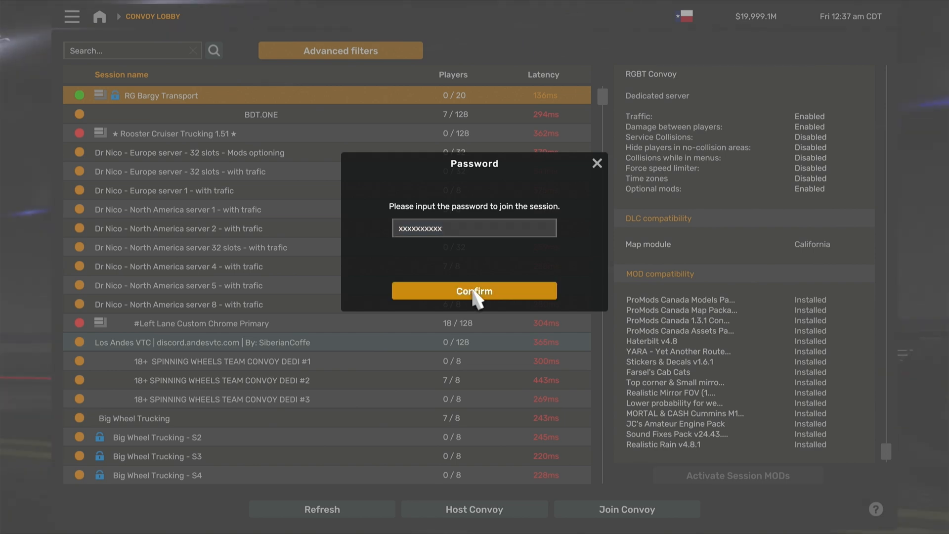
pyautogui.click(474, 291)
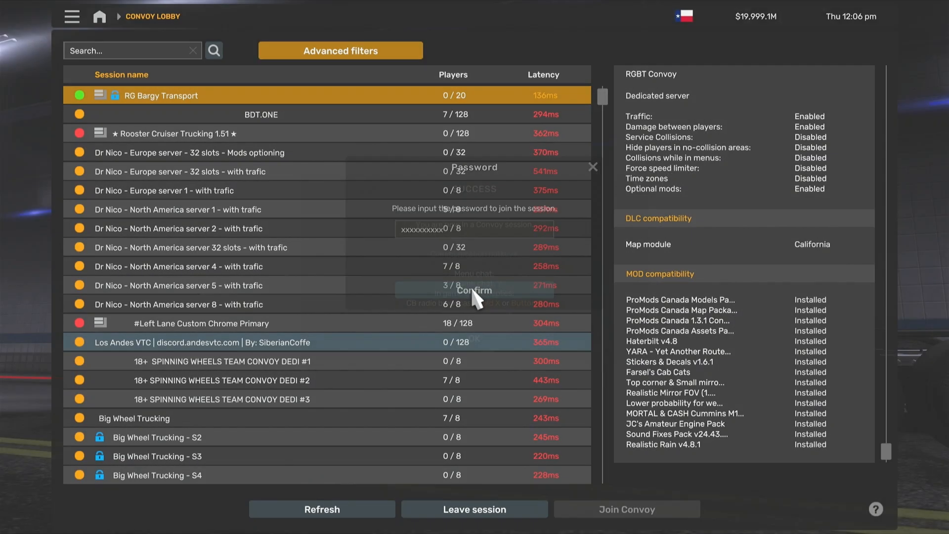
pyautogui.click(474, 290)
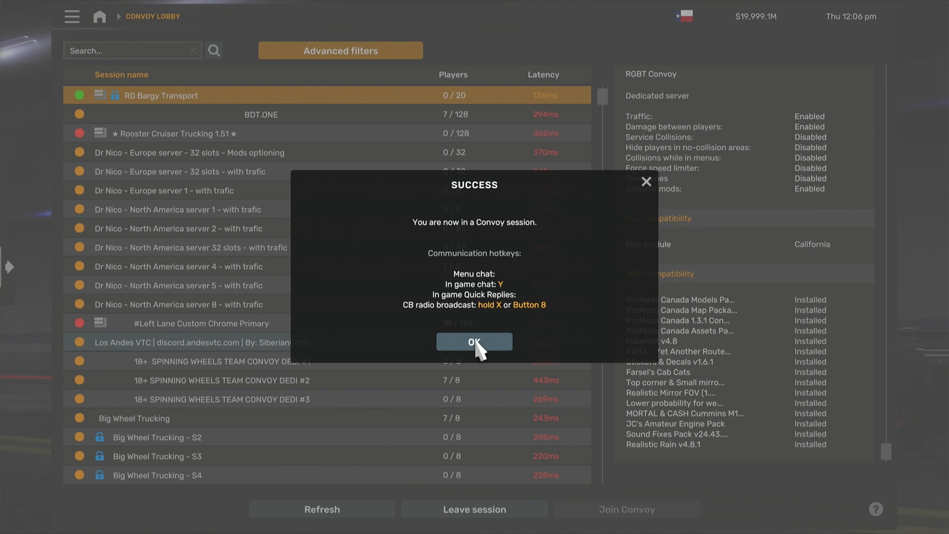
pyautogui.click(474, 341)
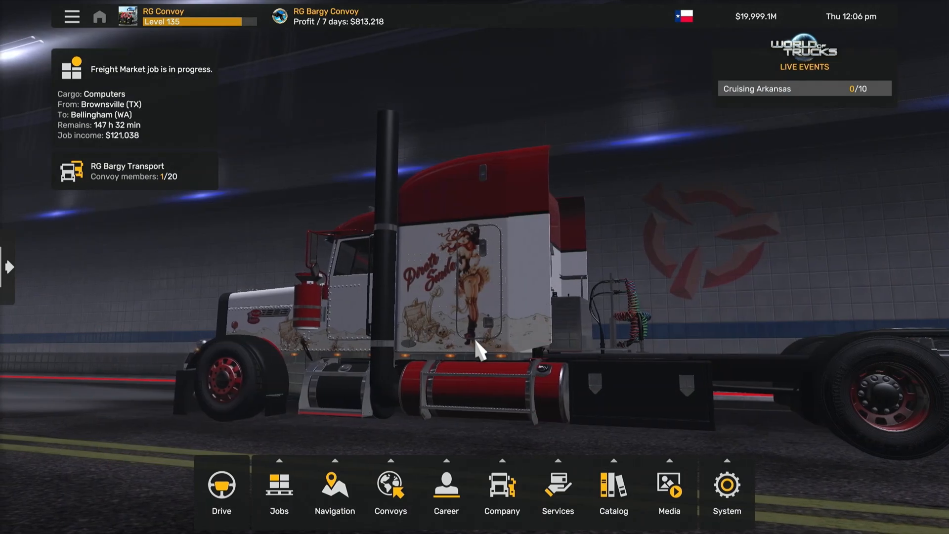
# - Open the Active Convoy roster showing Roane Gaming with the Brownsville–Bellingham Computers job
pyautogui.click(279, 491)
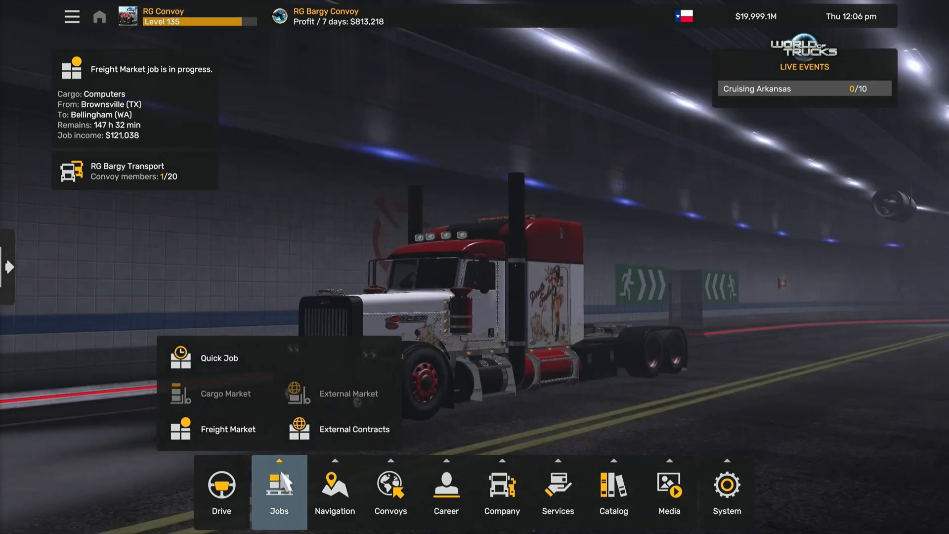
pyautogui.click(221, 490)
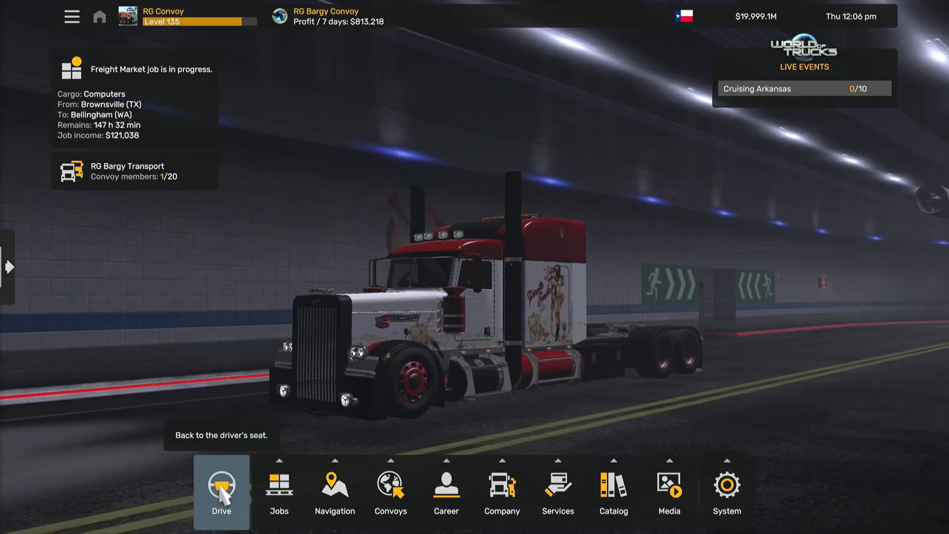
pyautogui.click(222, 489)
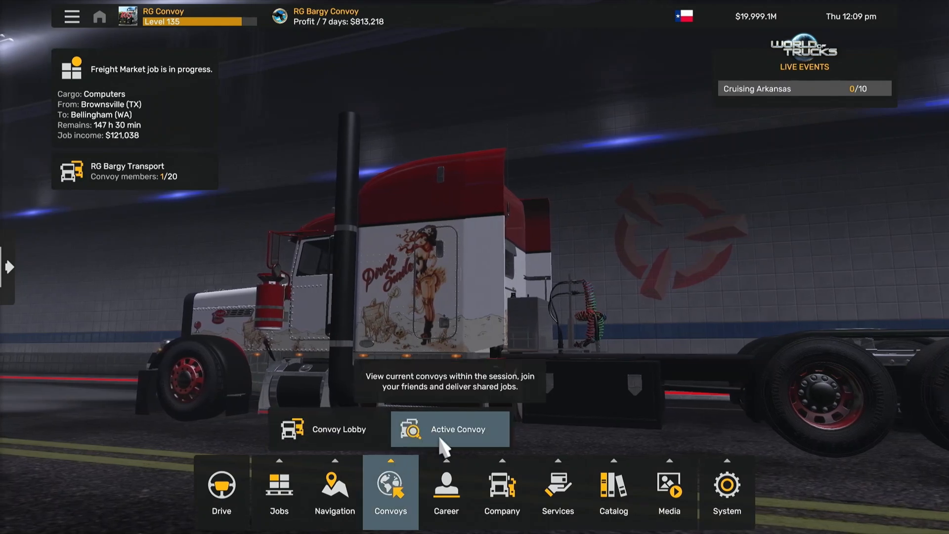
pyautogui.click(450, 429)
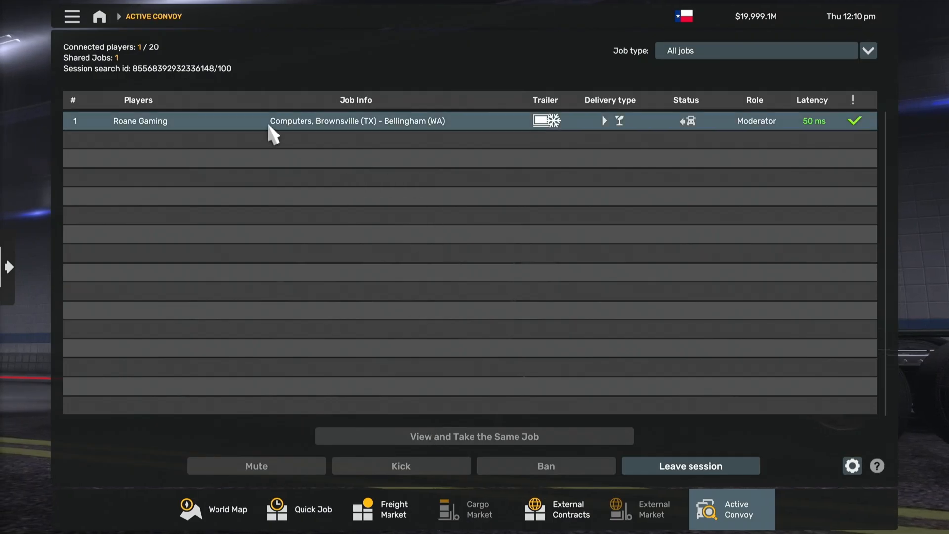
pyautogui.moveTo(388, 148)
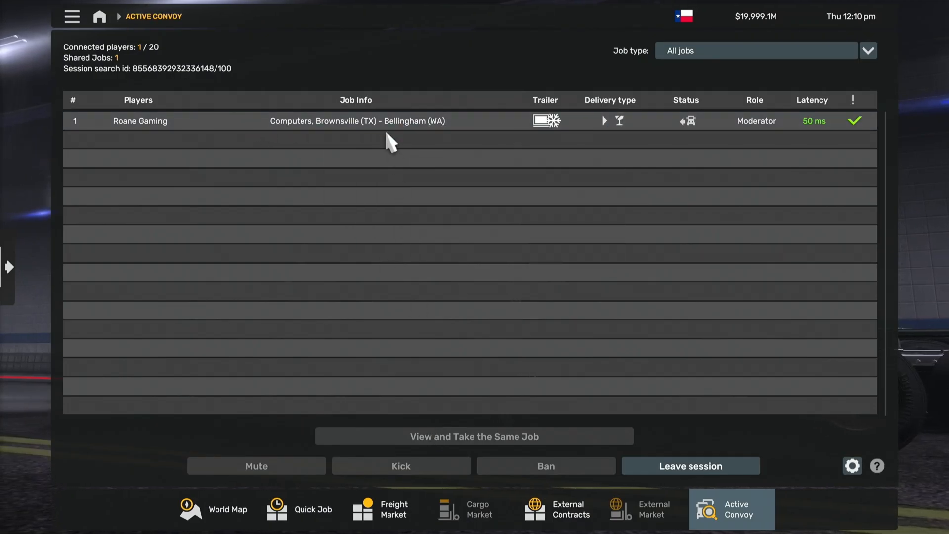
pyautogui.click(356, 121)
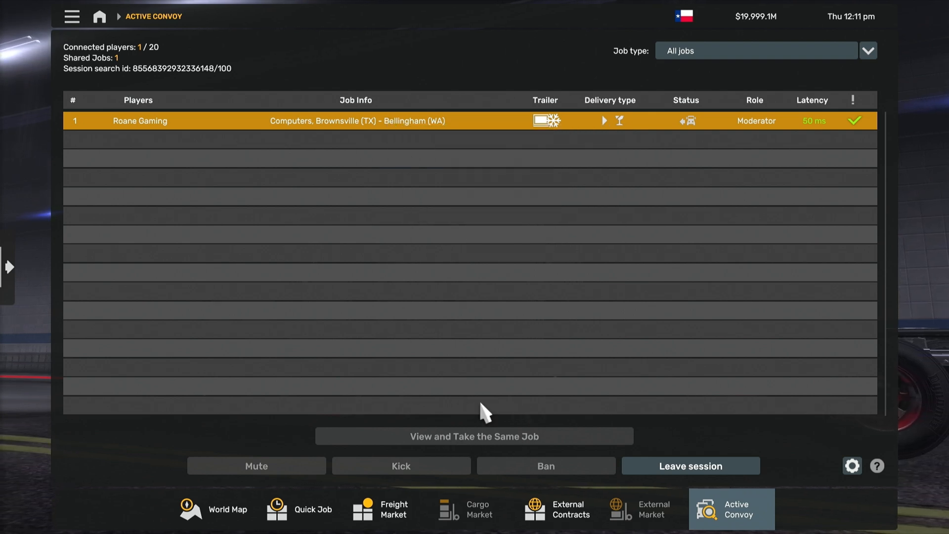
pyautogui.moveTo(406, 455)
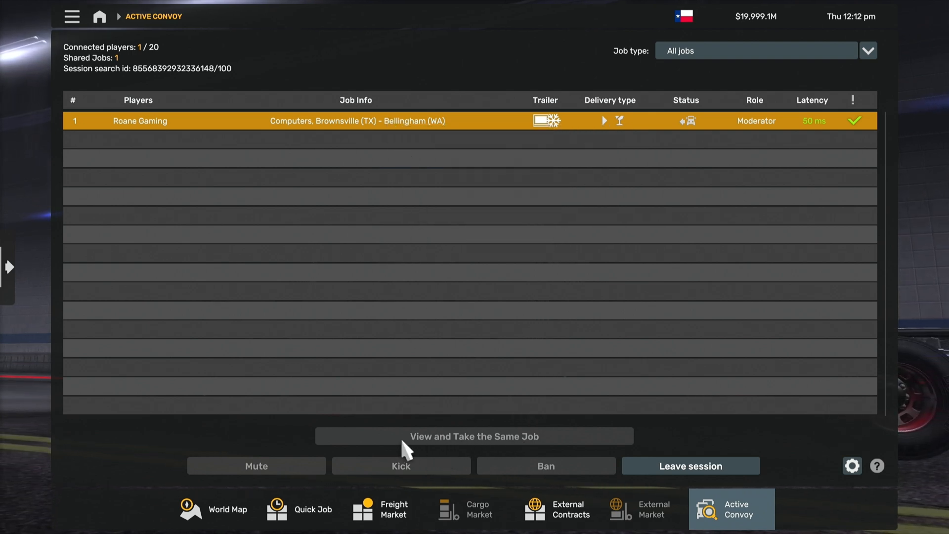
pyautogui.moveTo(478, 455)
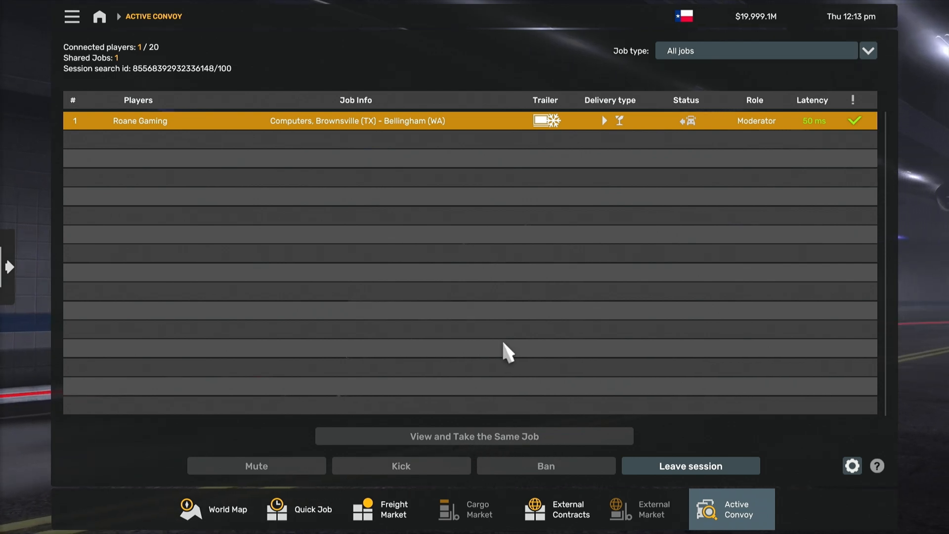
pyautogui.moveTo(484, 154)
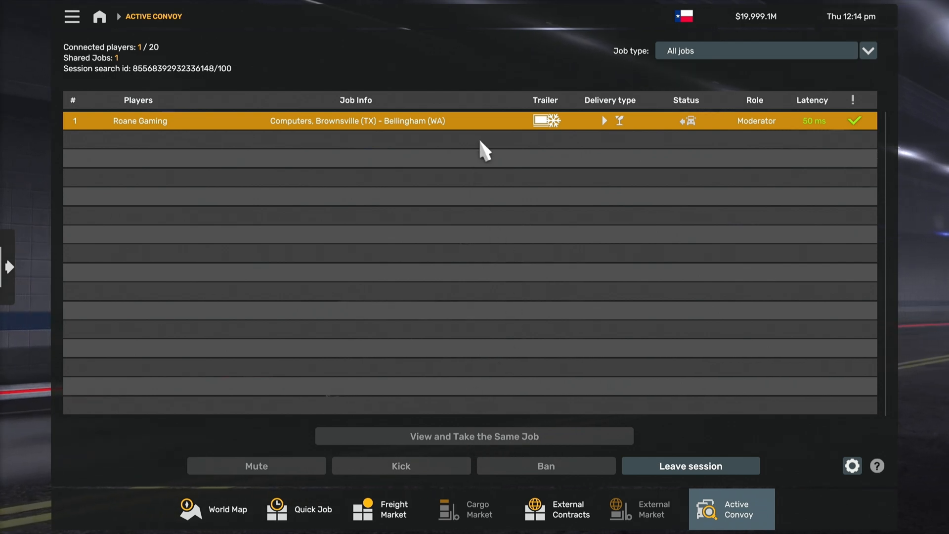
pyautogui.moveTo(480, 173)
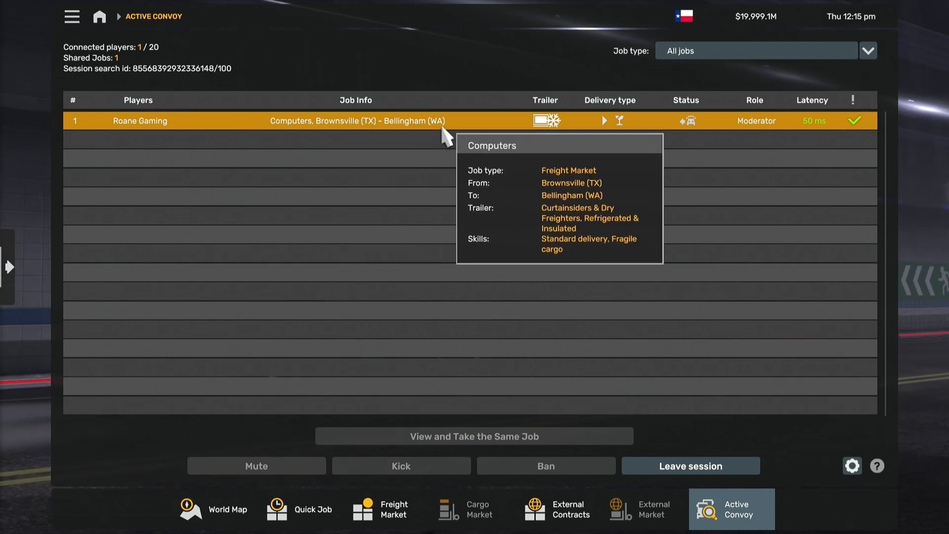
pyautogui.moveTo(484, 197)
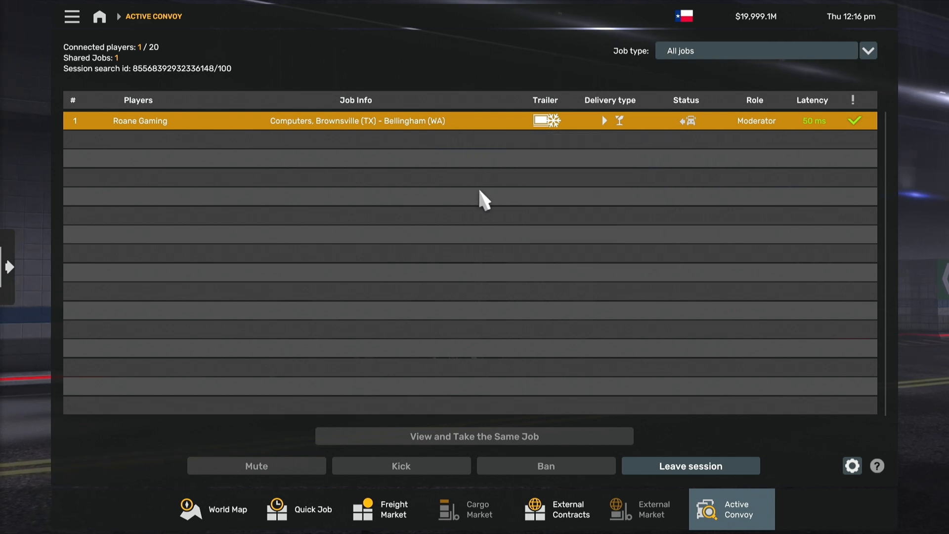
pyautogui.moveTo(511, 309)
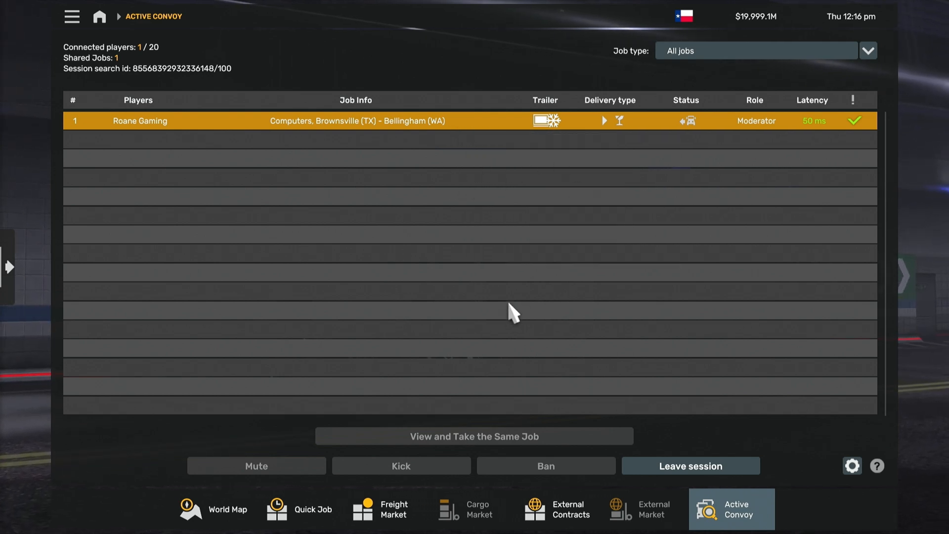
pyautogui.moveTo(503, 279)
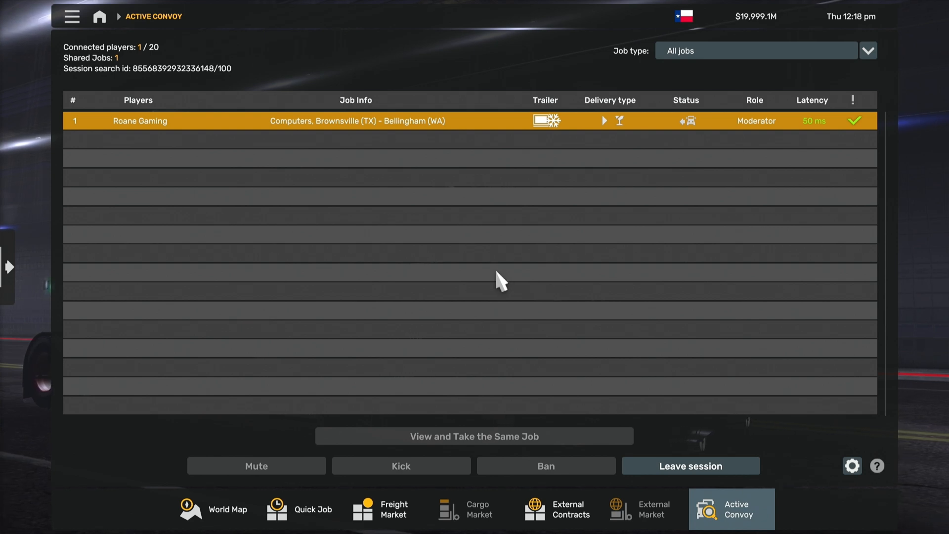
pyautogui.moveTo(486, 266)
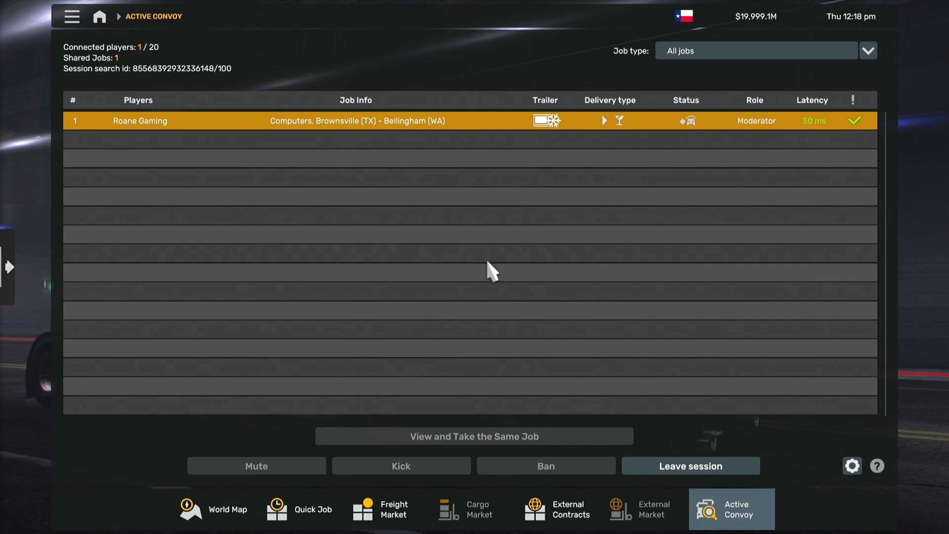
pyautogui.moveTo(484, 263)
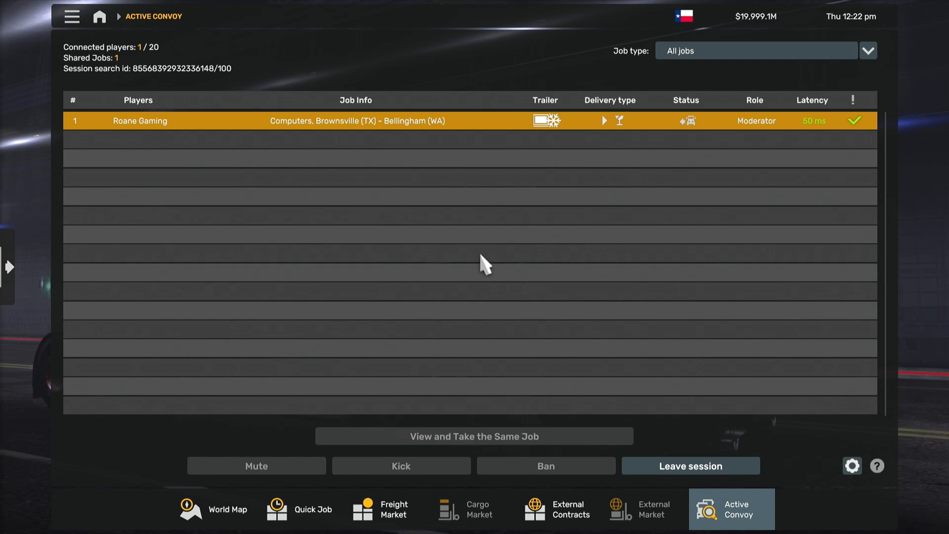
pyautogui.moveTo(472, 247)
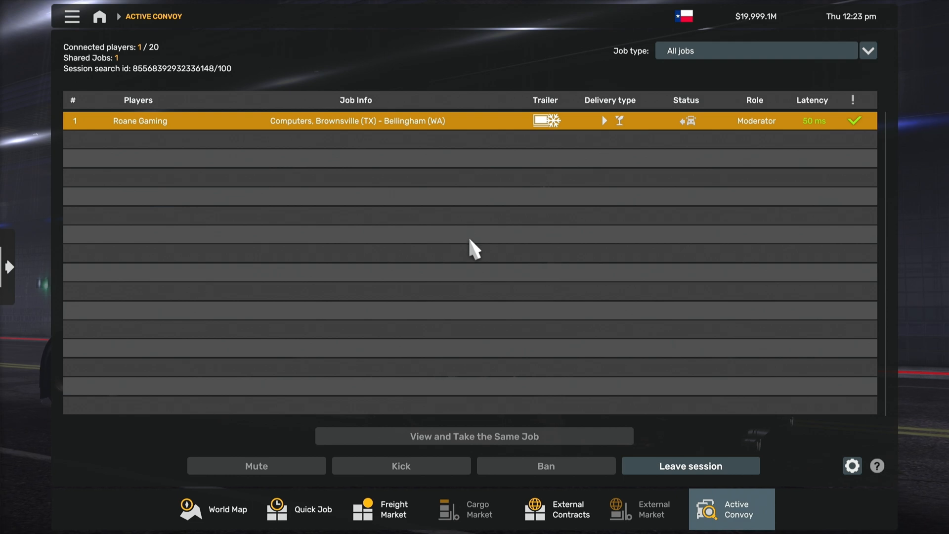
pyautogui.moveTo(442, 241)
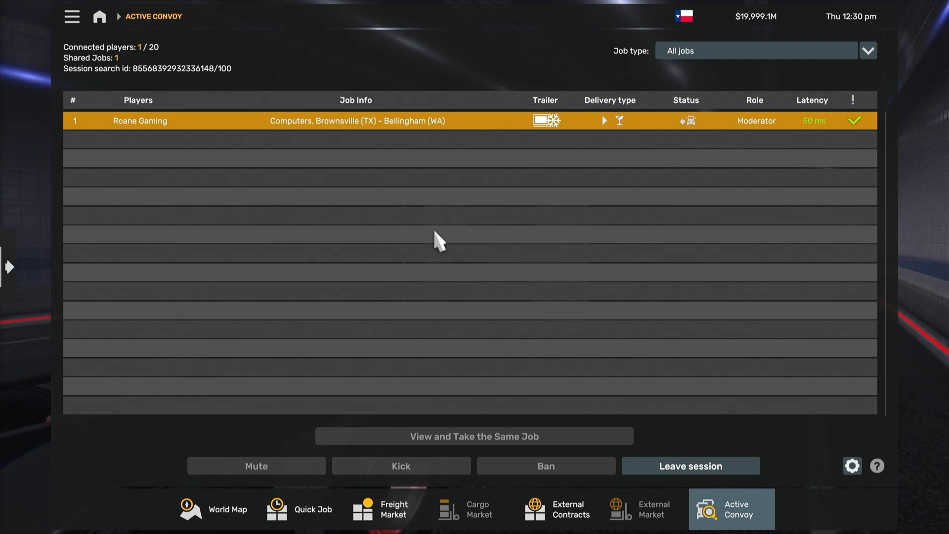
pyautogui.moveTo(435, 231)
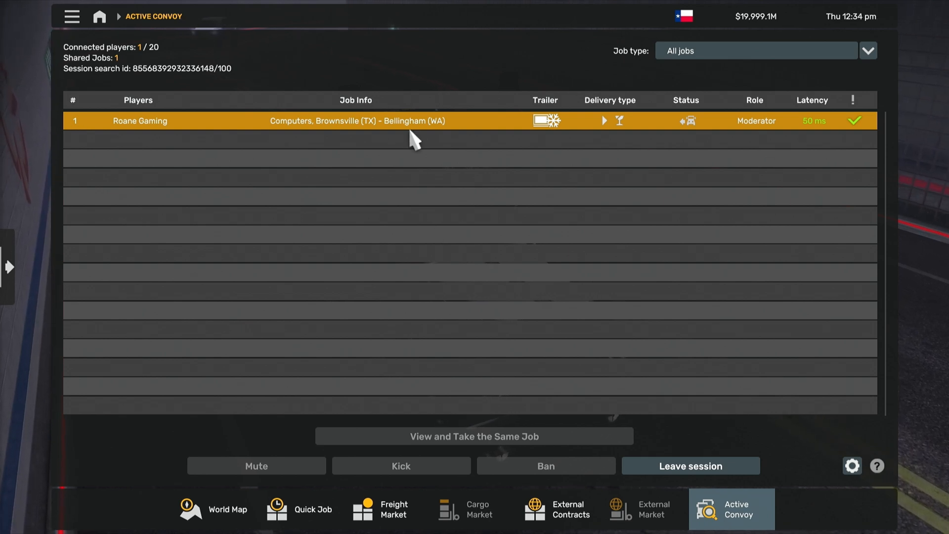
pyautogui.moveTo(462, 438)
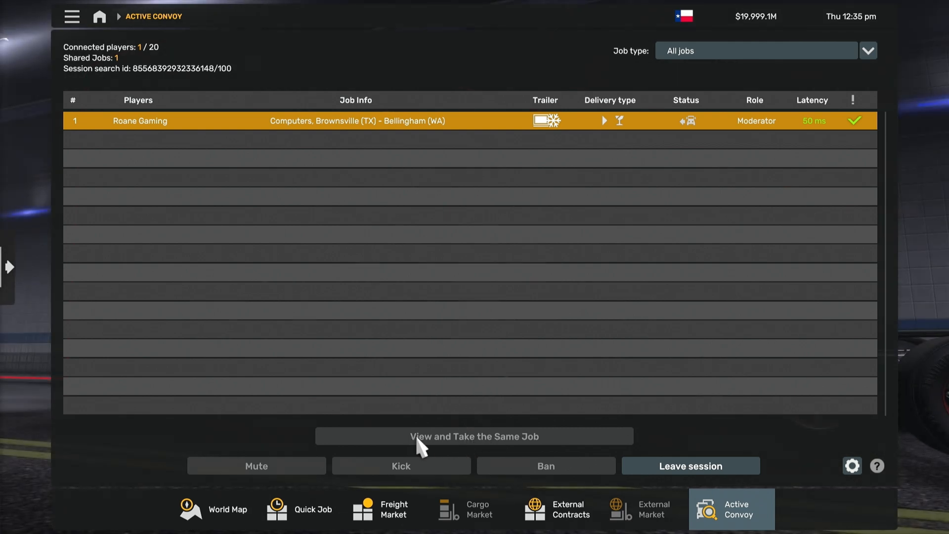
pyautogui.moveTo(539, 455)
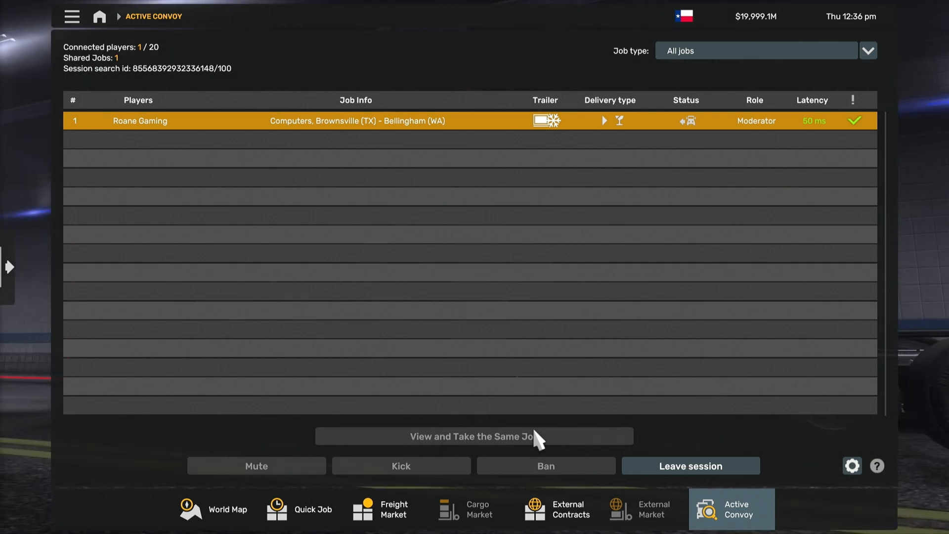
pyautogui.moveTo(507, 357)
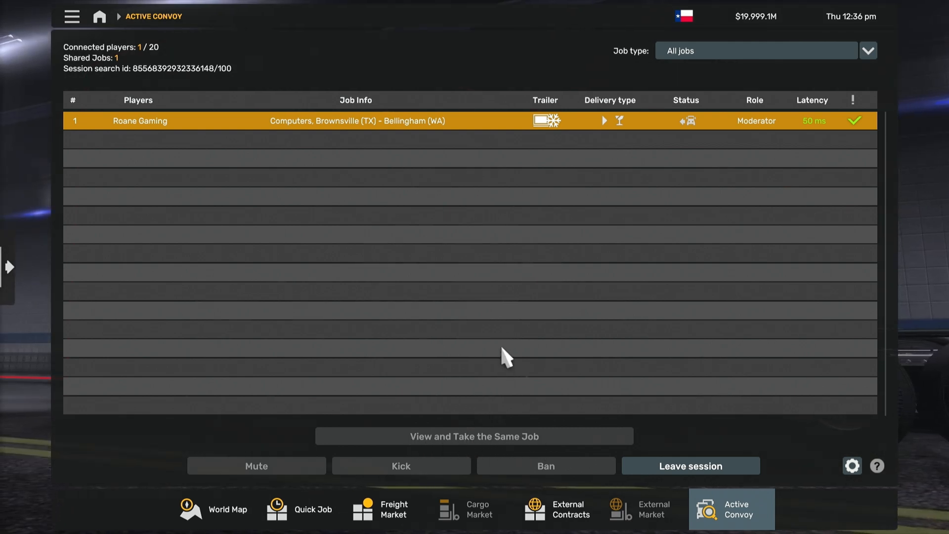
pyautogui.moveTo(465, 321)
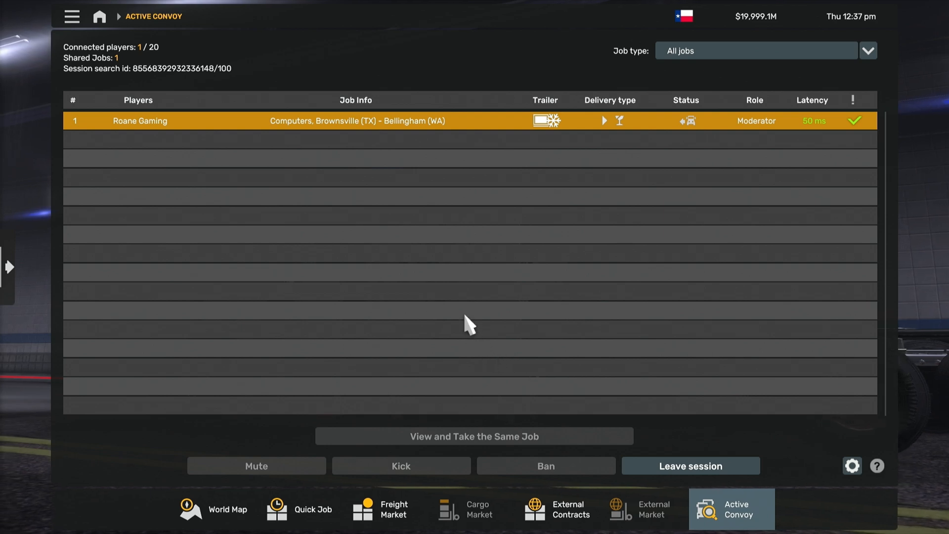
pyautogui.moveTo(453, 309)
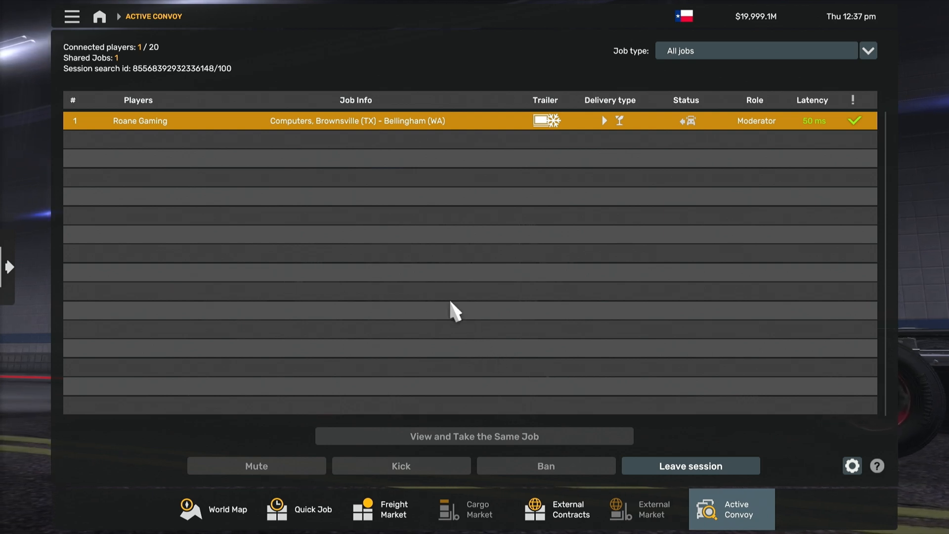